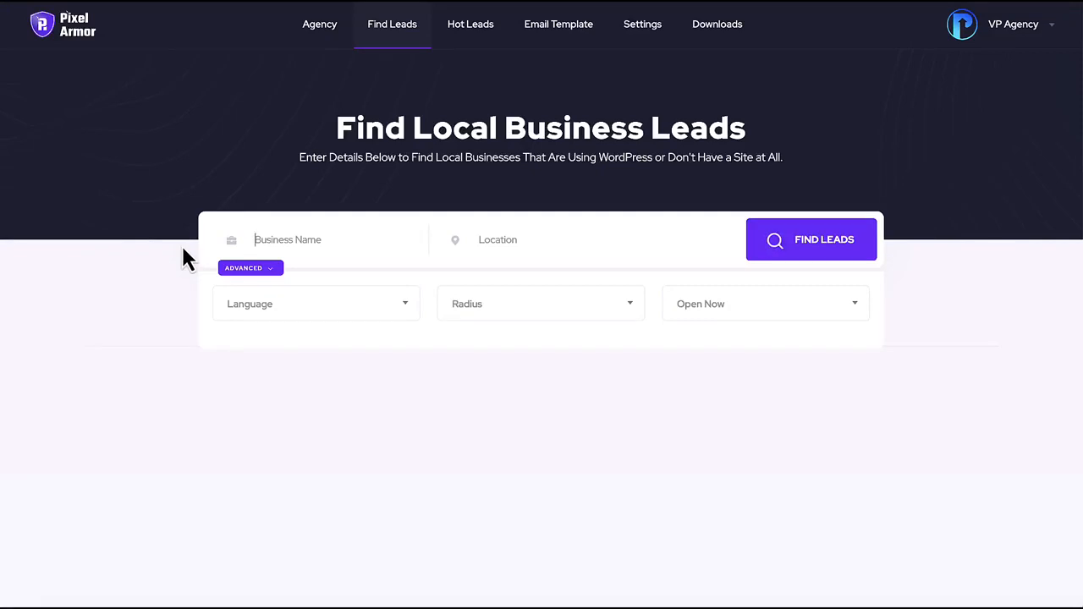
# Generate a sample website for the dental clinic niche and look it over.
pyautogui.click(193, 388)
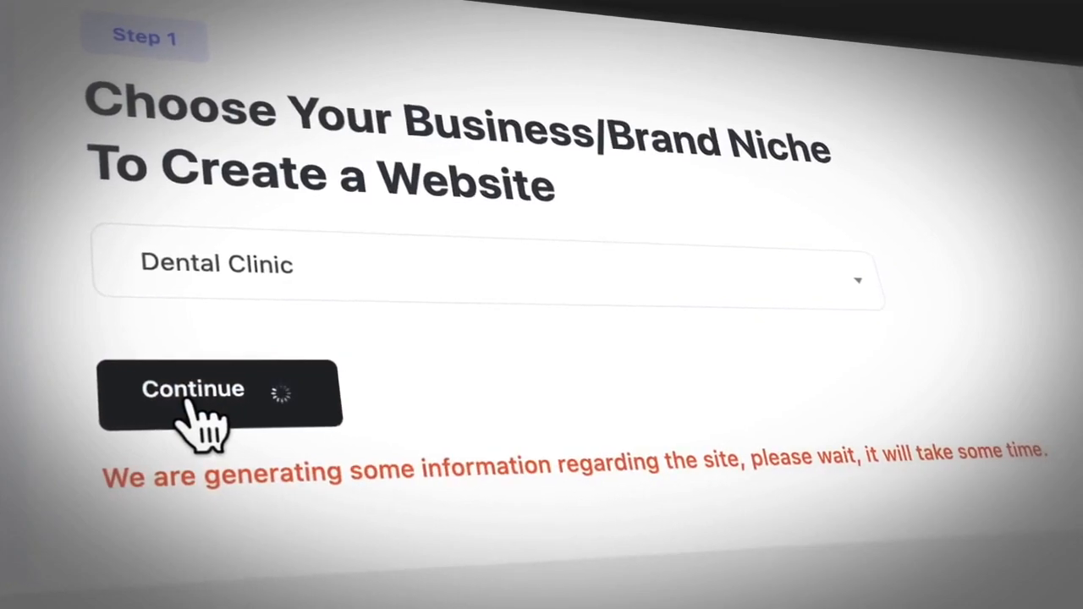
pyautogui.click(193, 390)
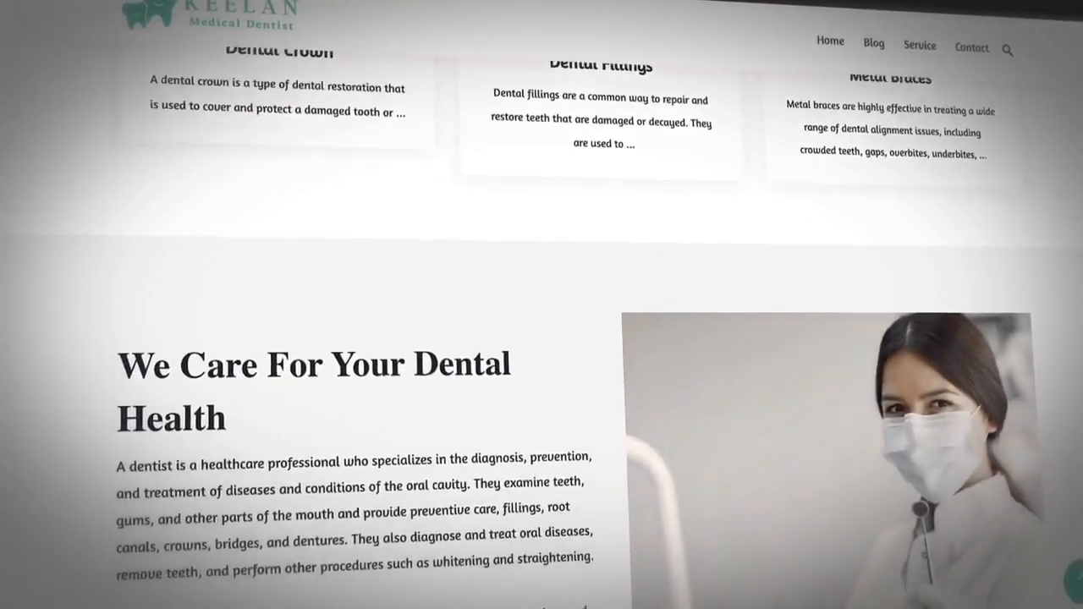
pyautogui.scroll(-3)
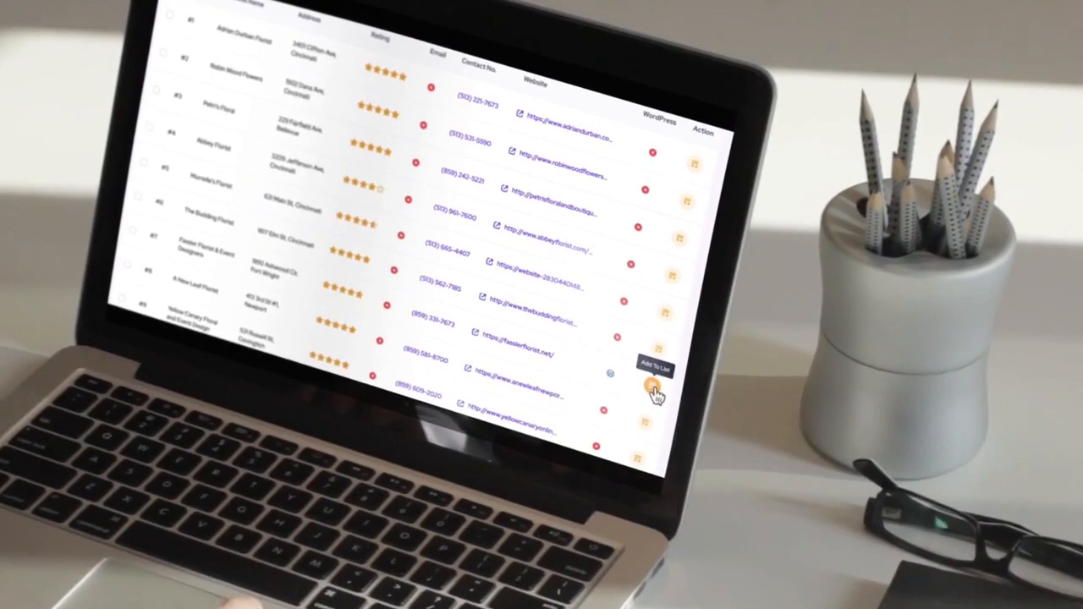
pyautogui.click(647, 393)
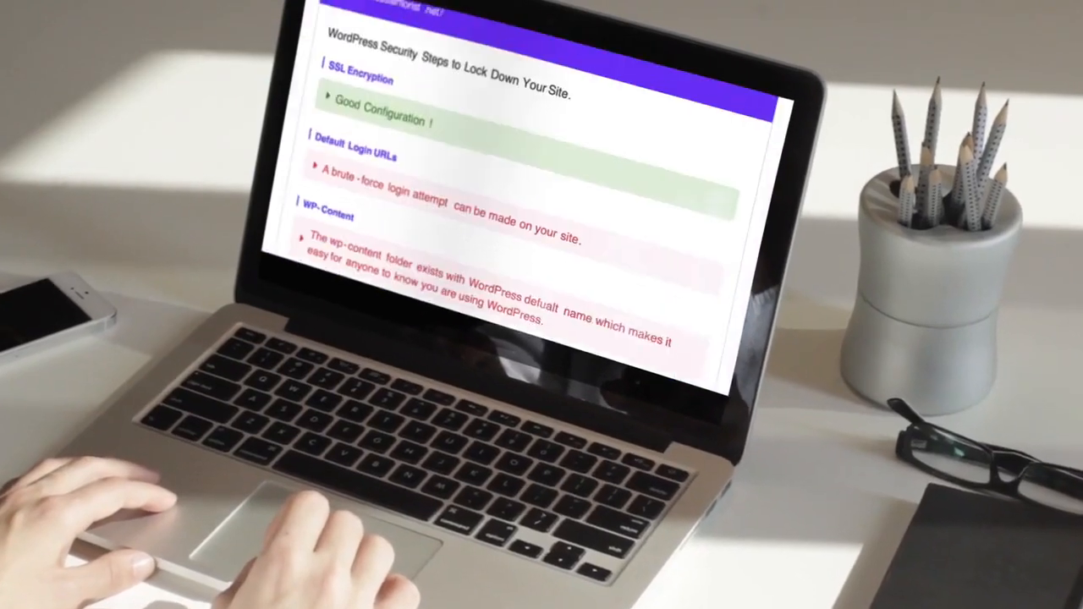
pyautogui.scroll(-3)
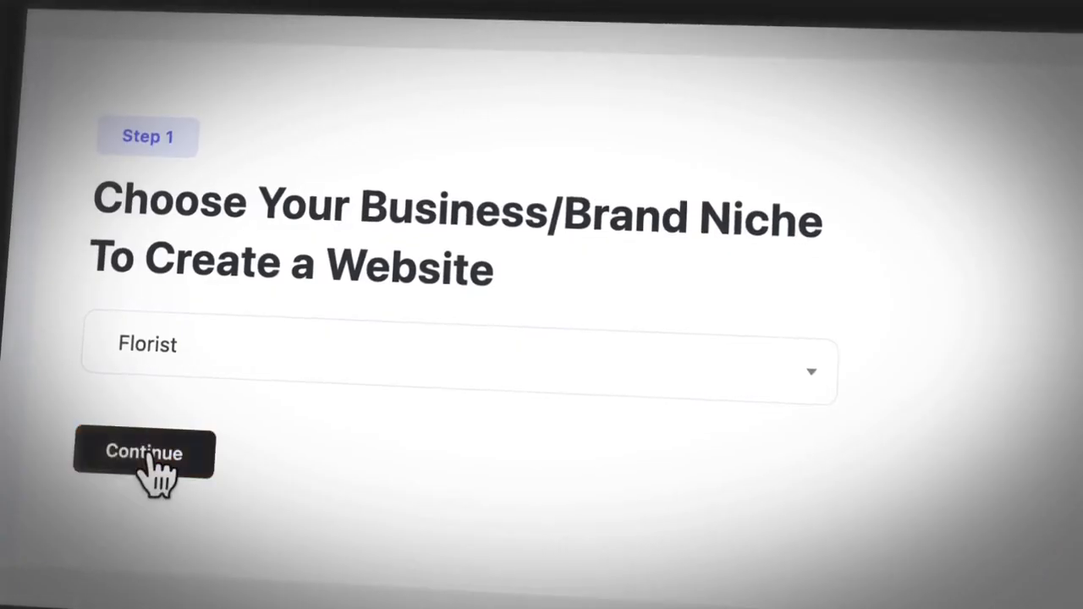
# Generate a florist-niche website and blog content from the wedding florist prompt.
pyautogui.click(144, 452)
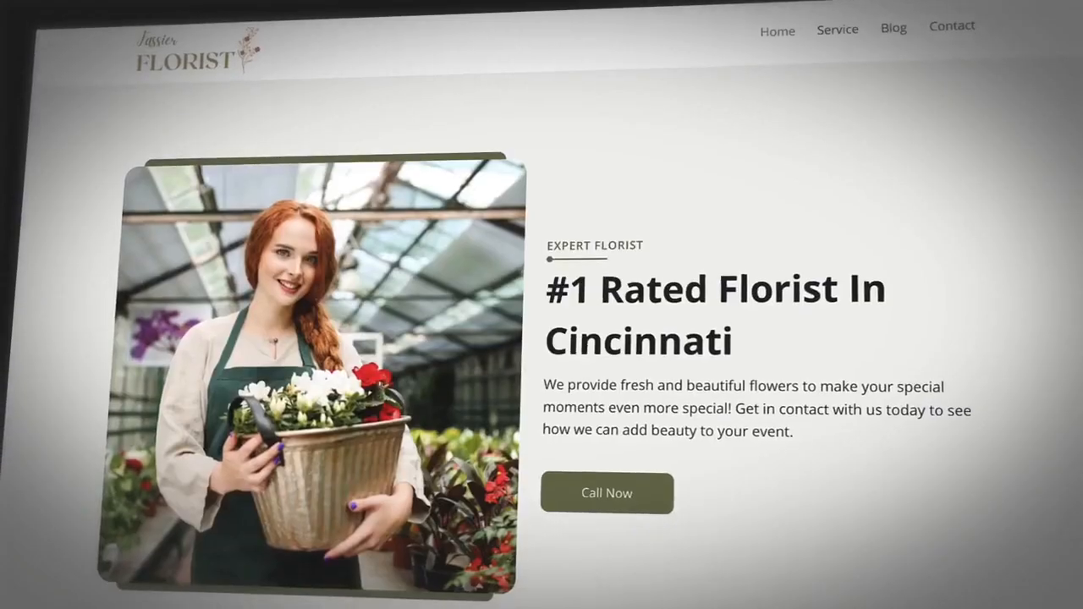
pyautogui.scroll(-3)
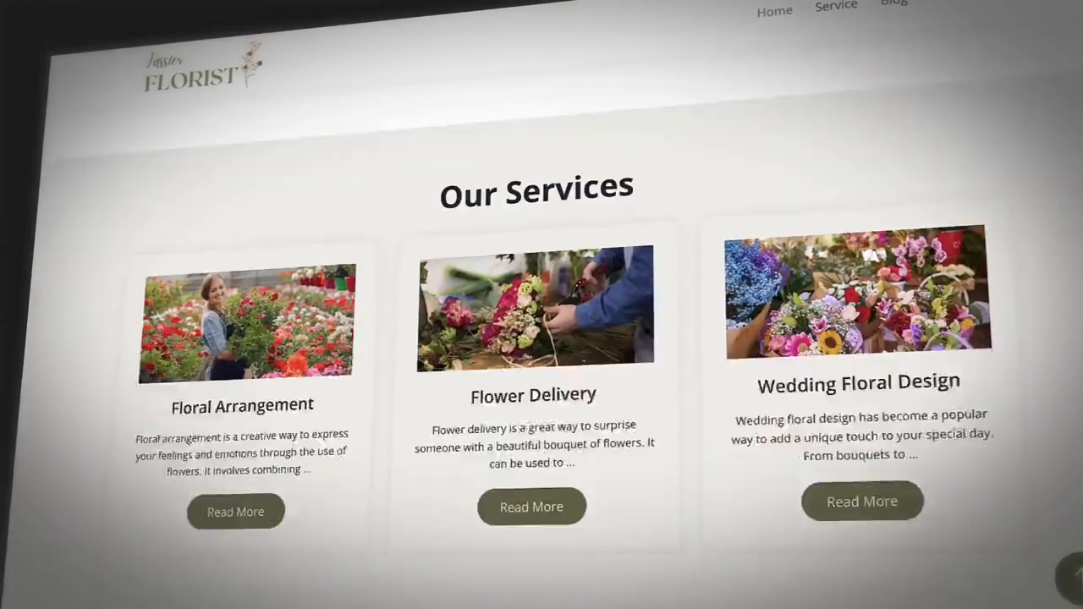
pyautogui.scroll(-3)
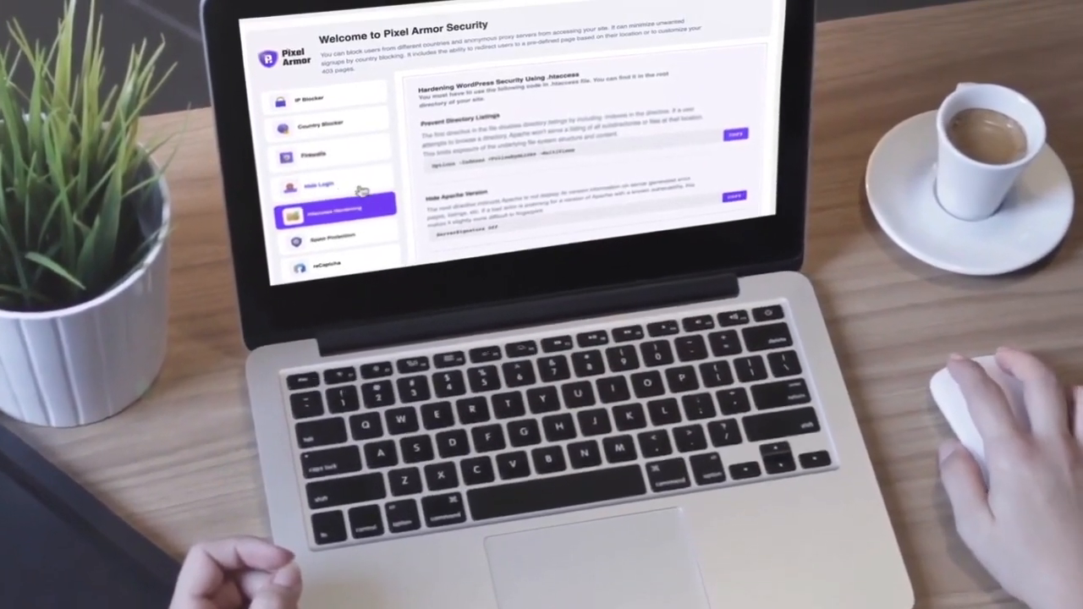
pyautogui.scroll(-3)
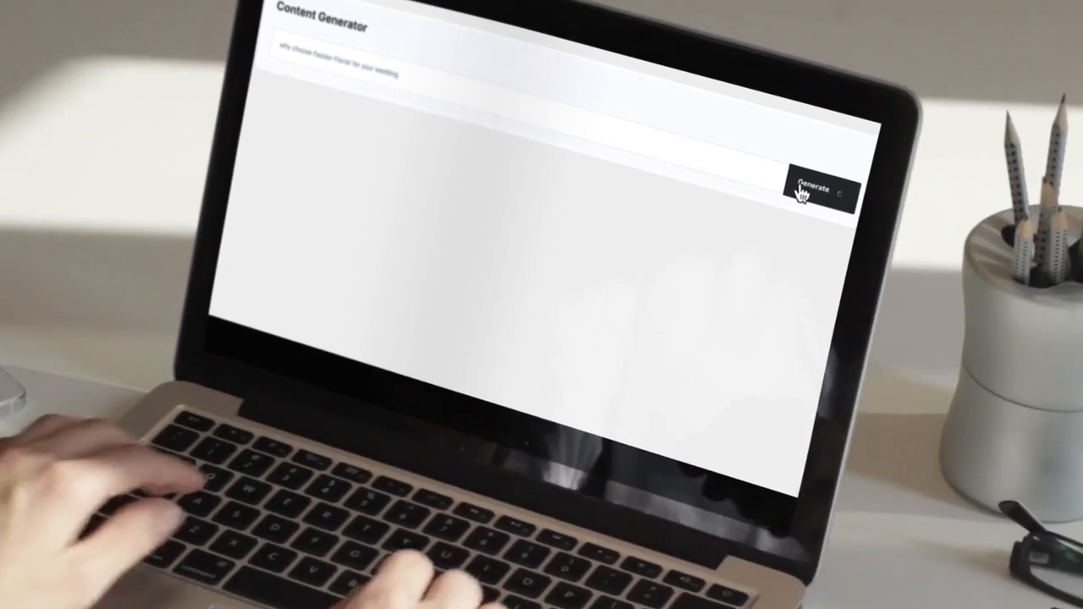
pyautogui.click(819, 188)
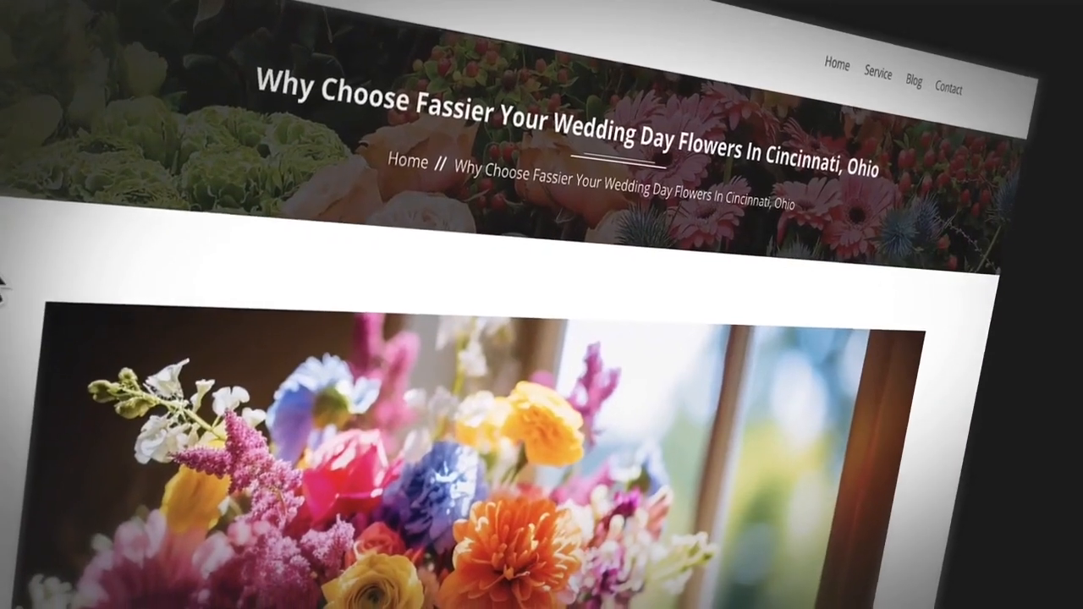
pyautogui.scroll(-3)
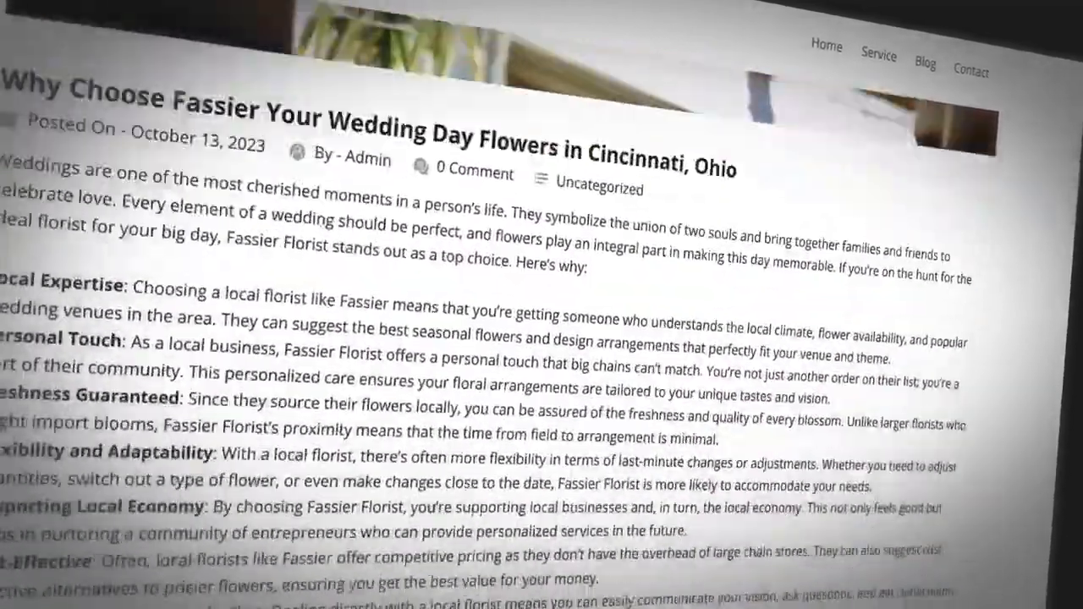
pyautogui.scroll(-3)
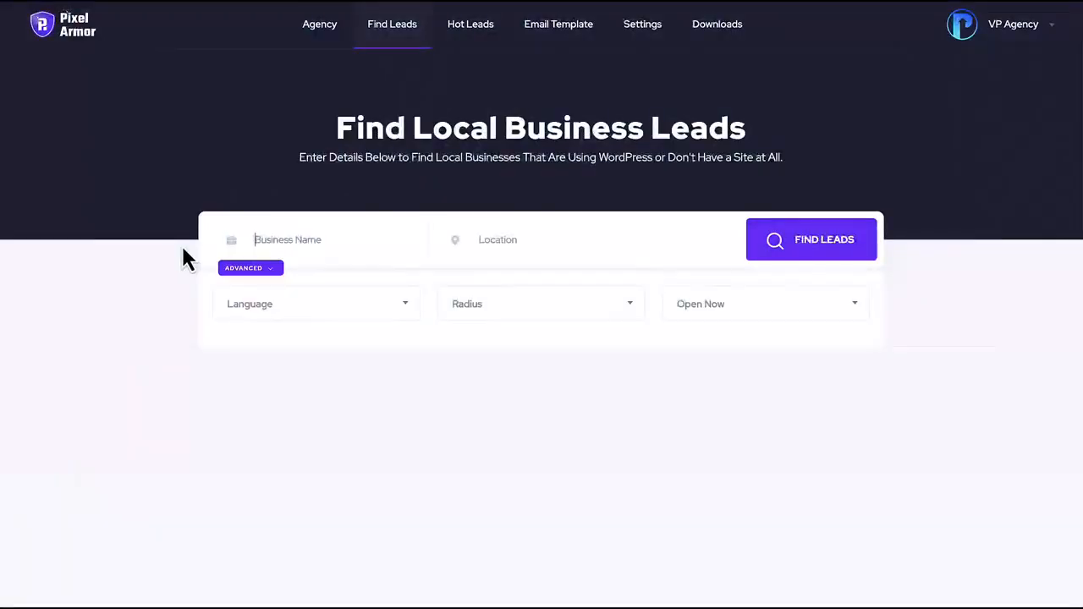
# Search for 'dentist' leads in 'butler, pa', listing 20 results starting with Keelan Dental.
pyautogui.write('dentist')
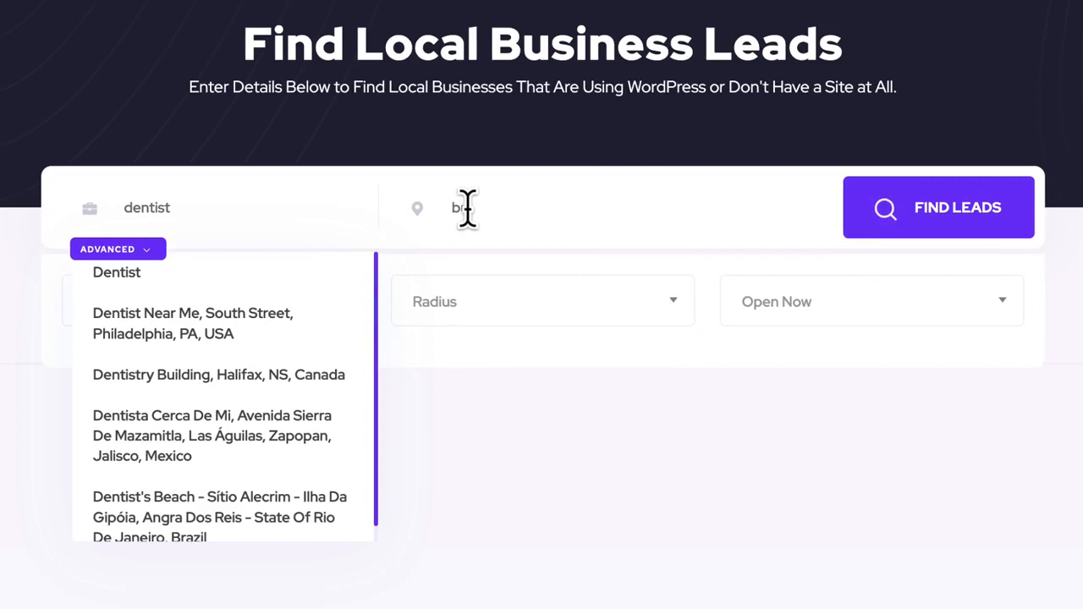
pyautogui.write('butler, pa')
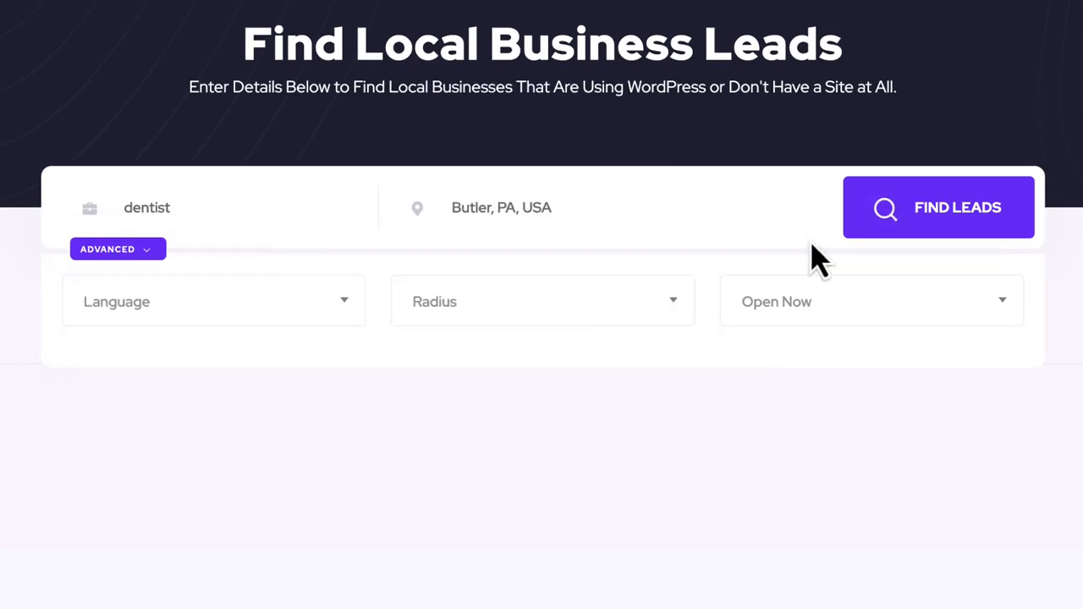
pyautogui.click(938, 206)
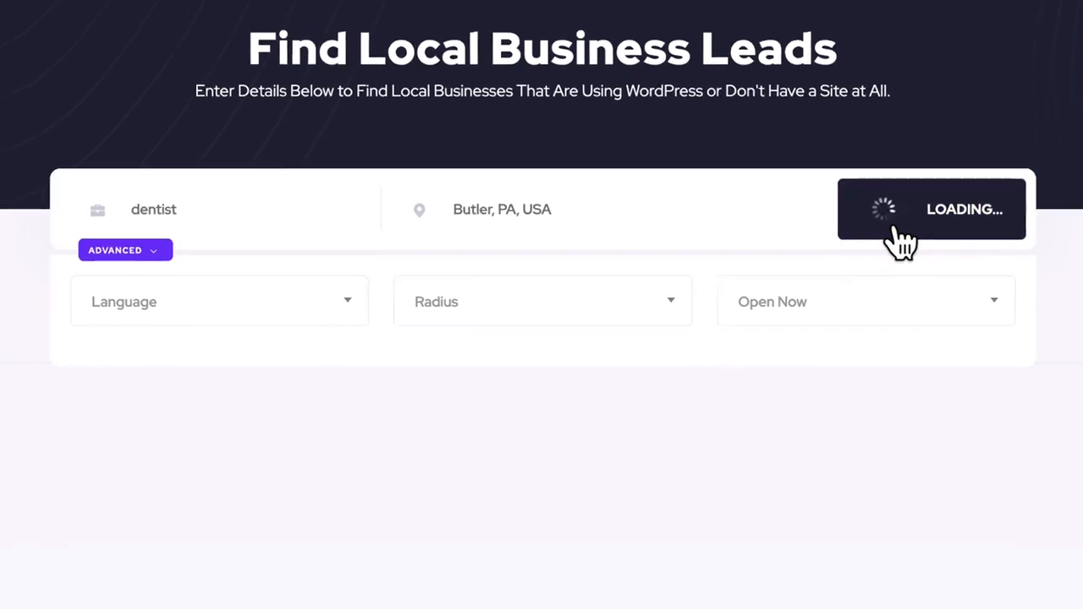
pyautogui.click(931, 210)
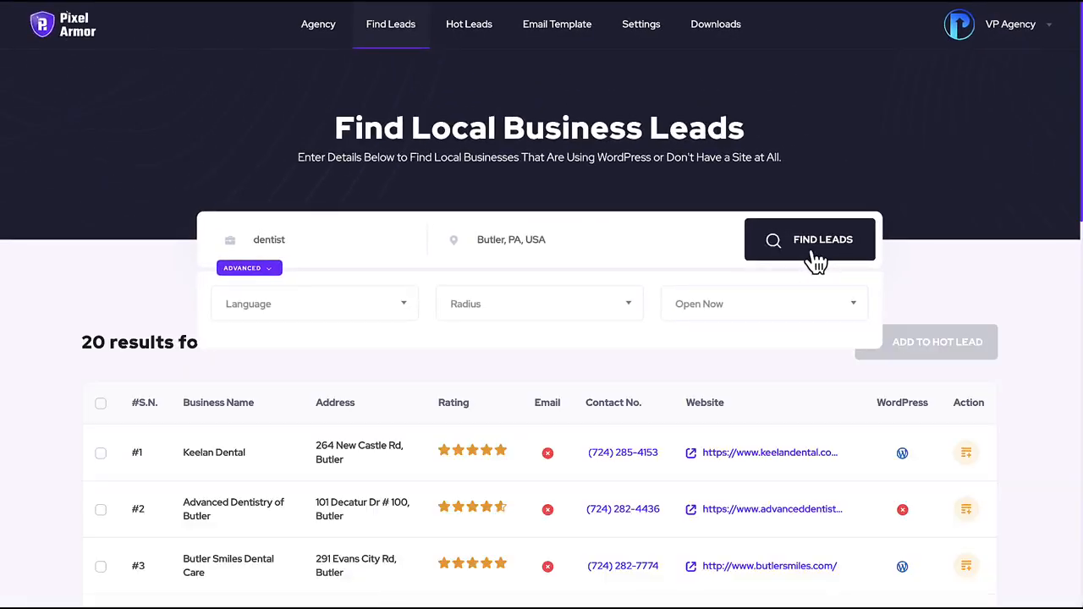
pyautogui.scroll(-3)
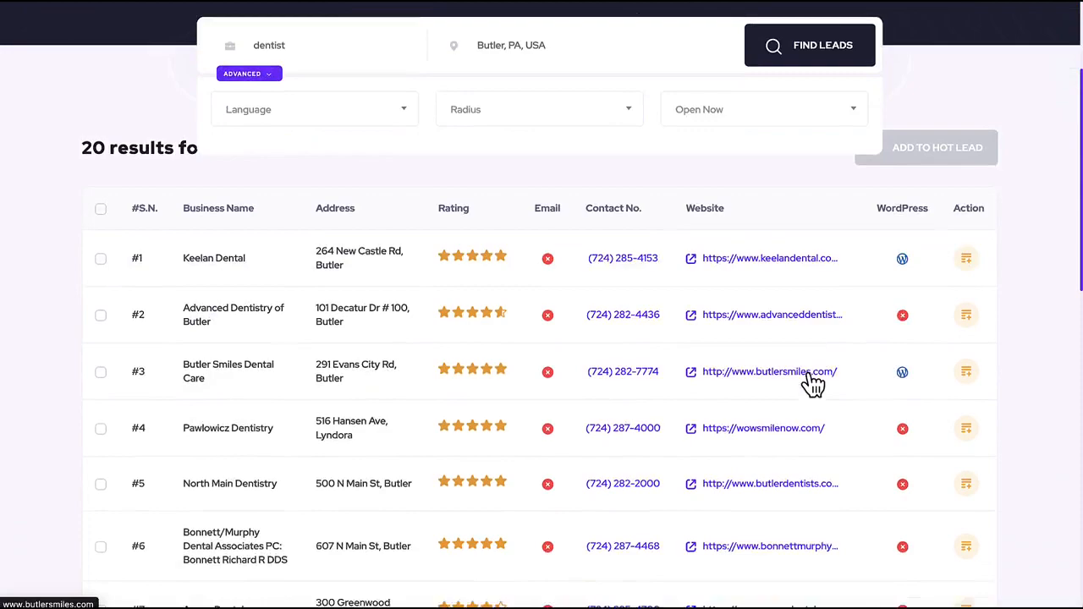
pyautogui.scroll(-3)
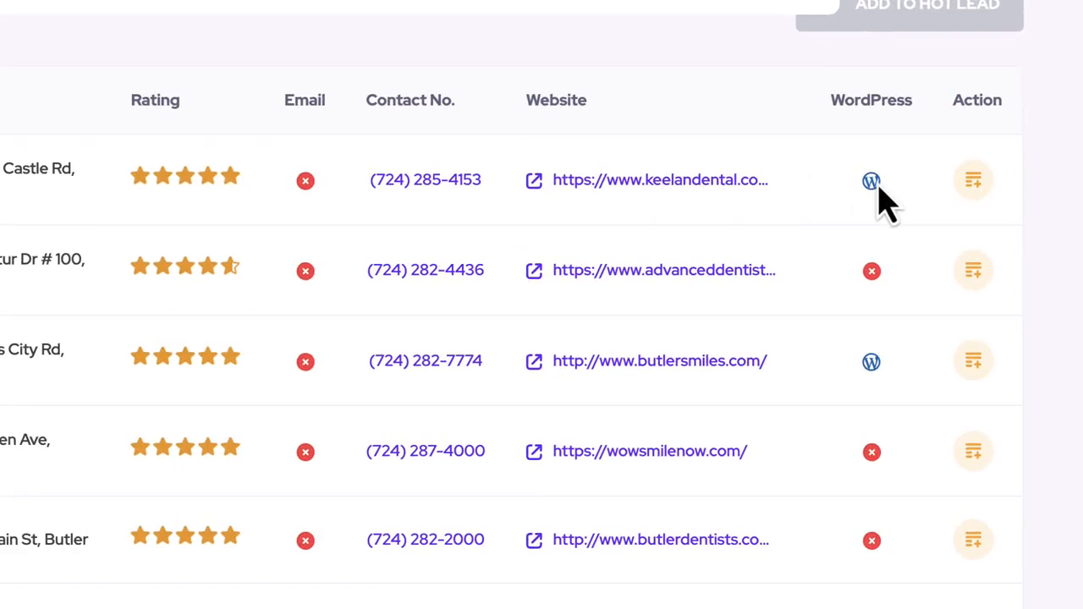
pyautogui.moveTo(910, 203)
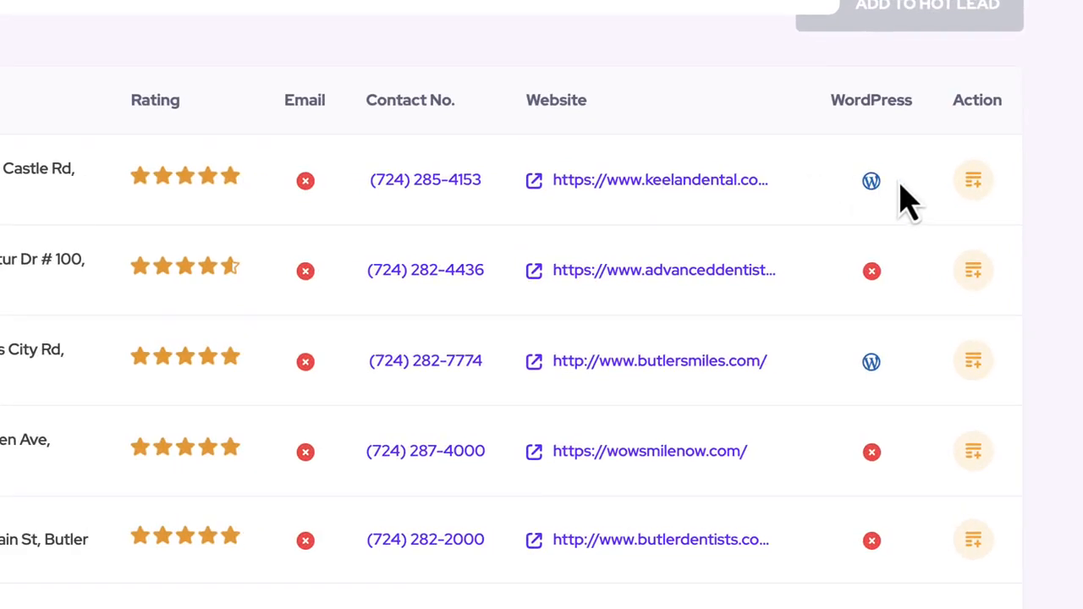
# Add the Keelan Dental lead to the Dentists hot-lead folder and confirm.
pyautogui.click(972, 179)
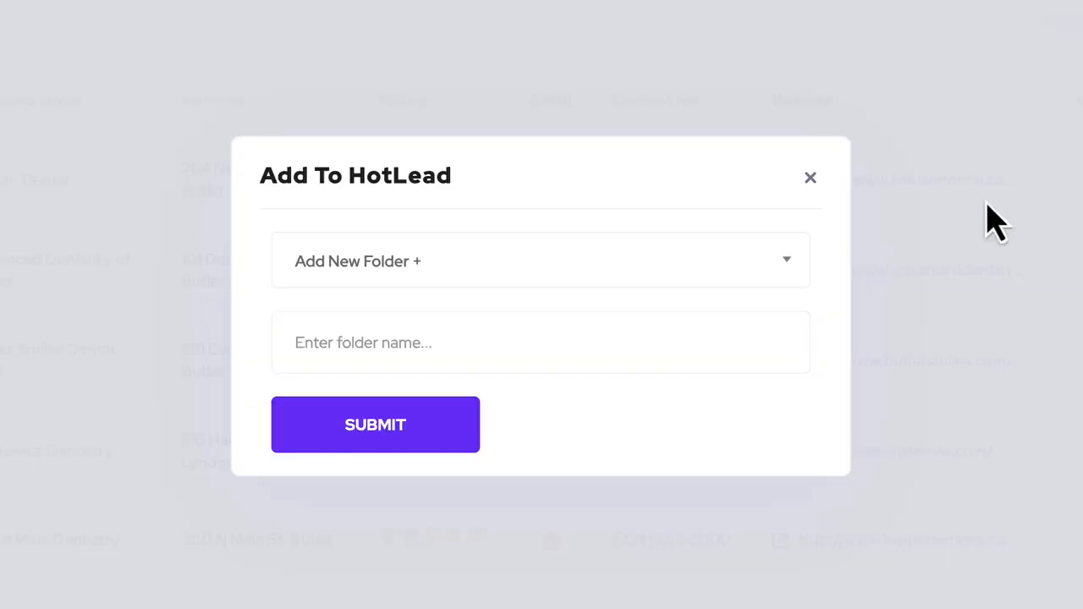
pyautogui.click(541, 261)
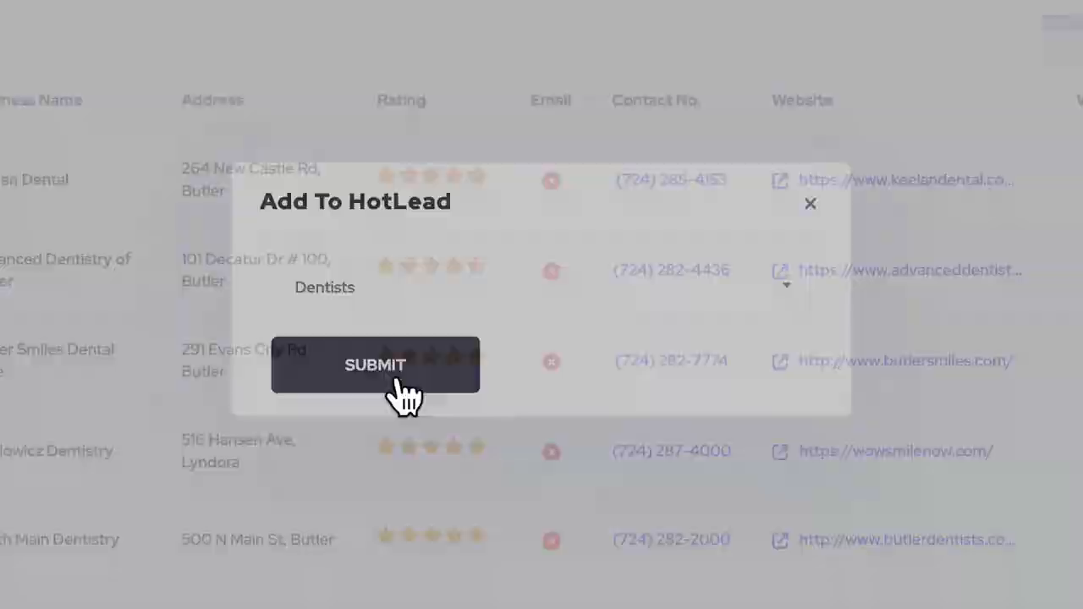
pyautogui.click(376, 365)
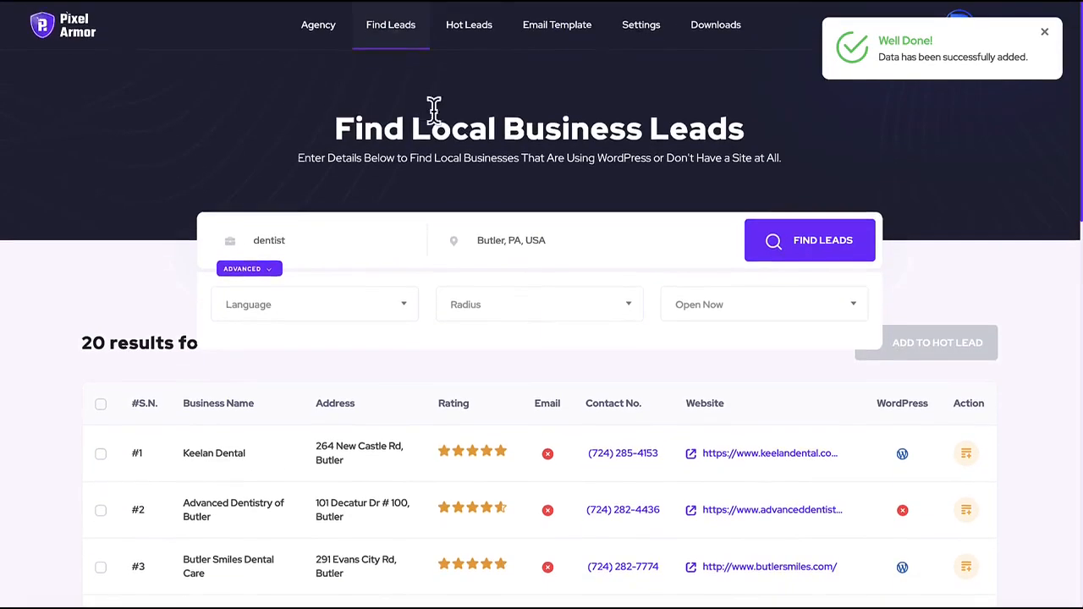
pyautogui.click(469, 24)
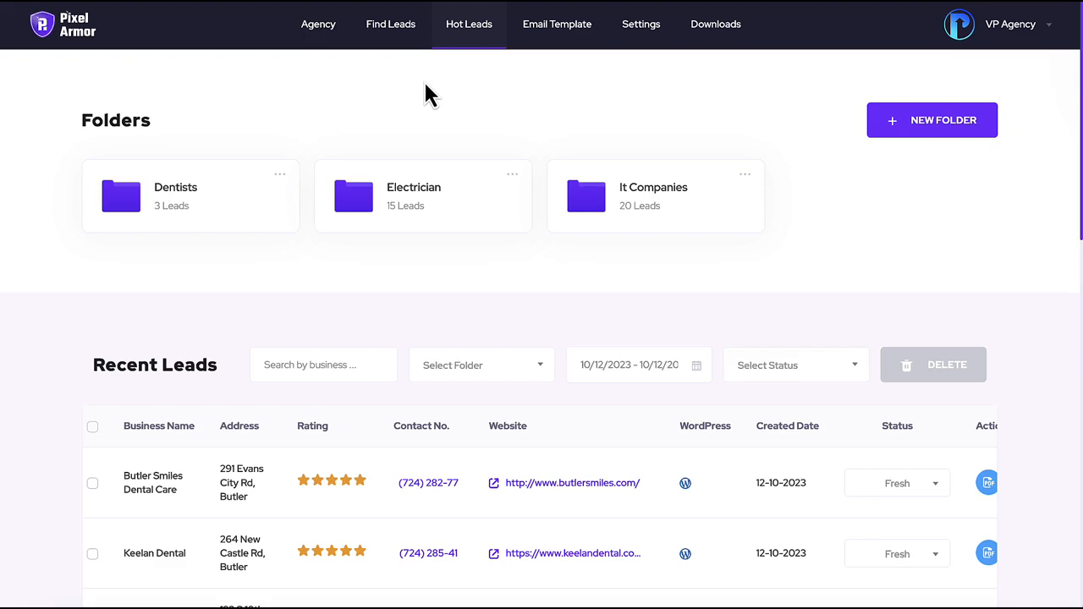
pyautogui.scroll(-3)
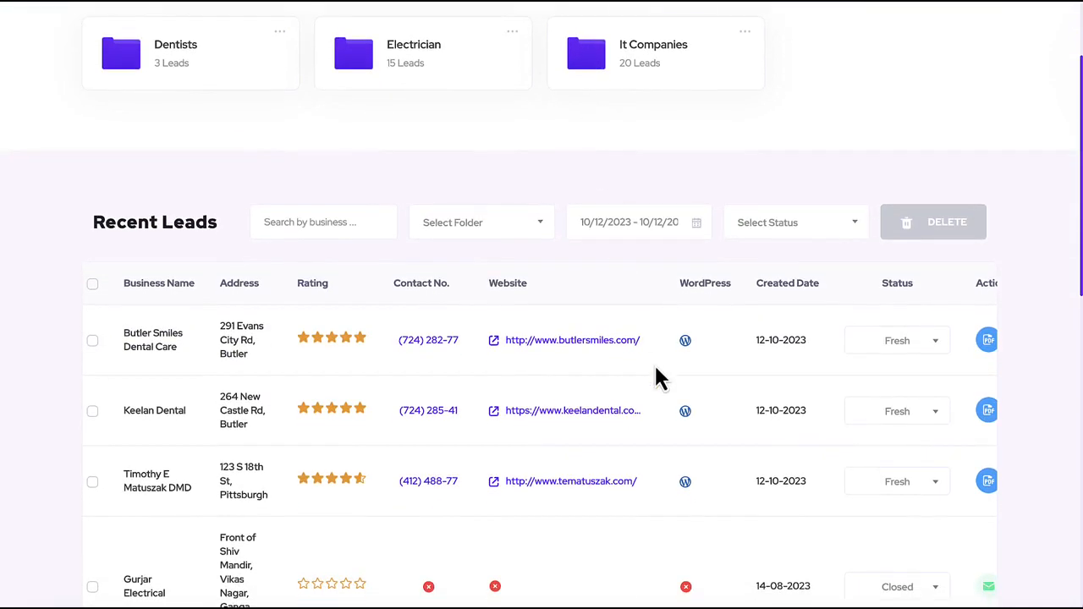
pyautogui.hscroll(3)
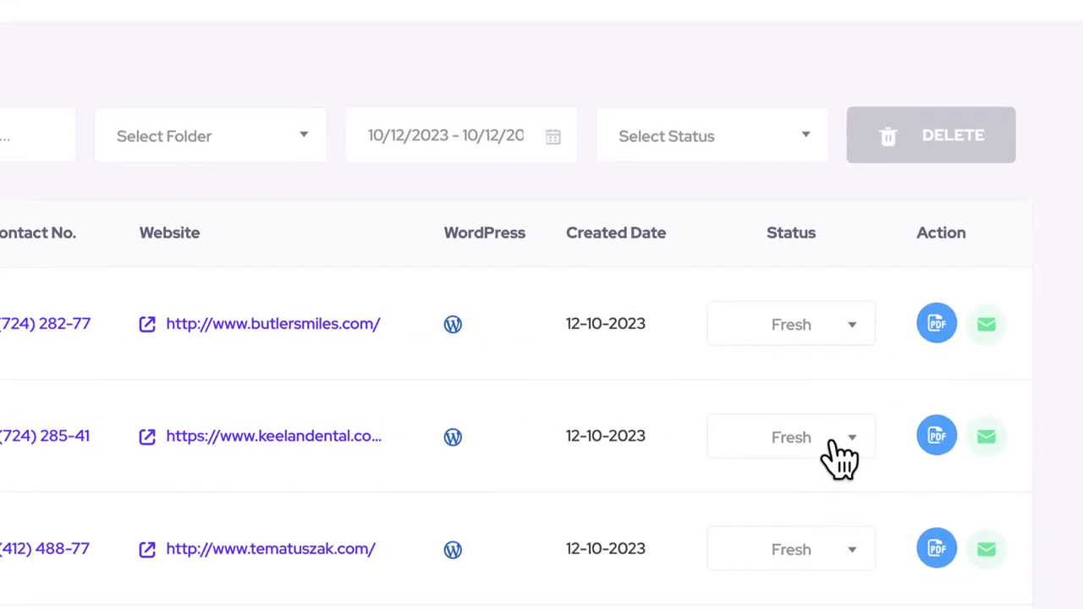
pyautogui.moveTo(937, 436)
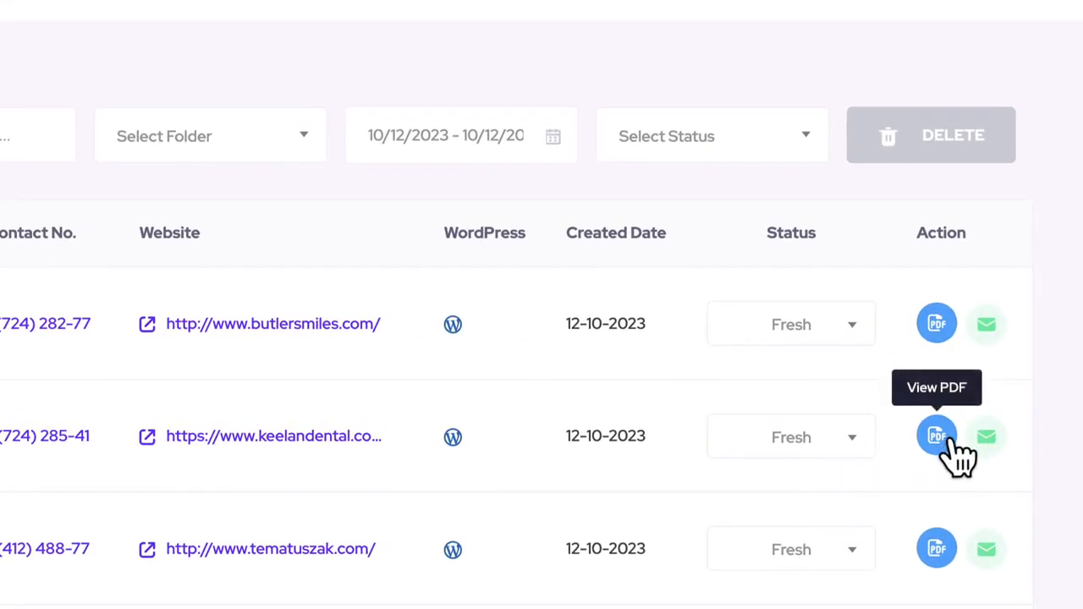
pyautogui.click(936, 437)
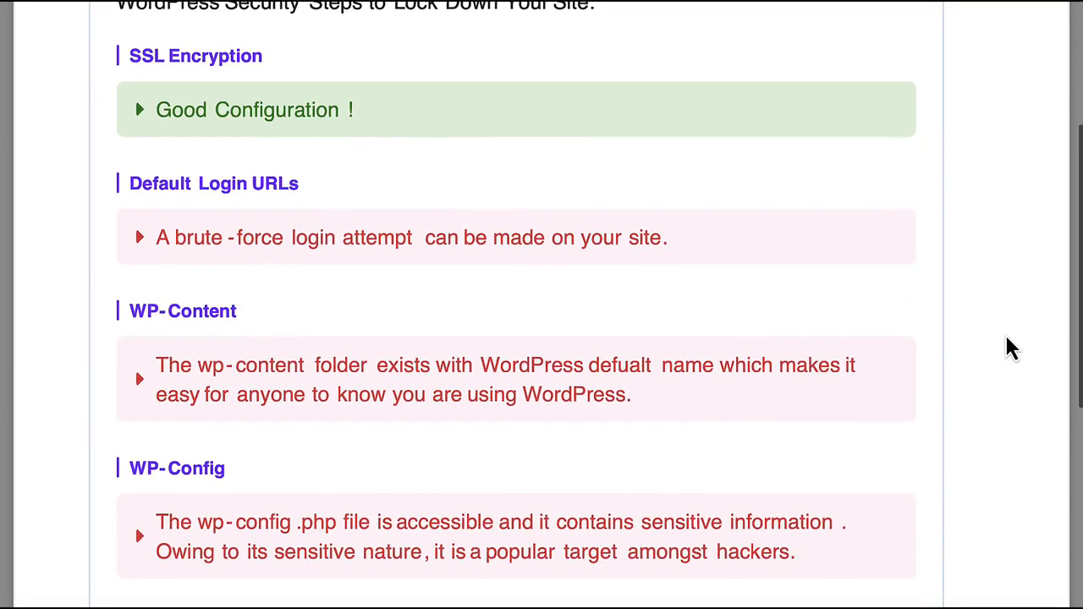
pyautogui.scroll(-3)
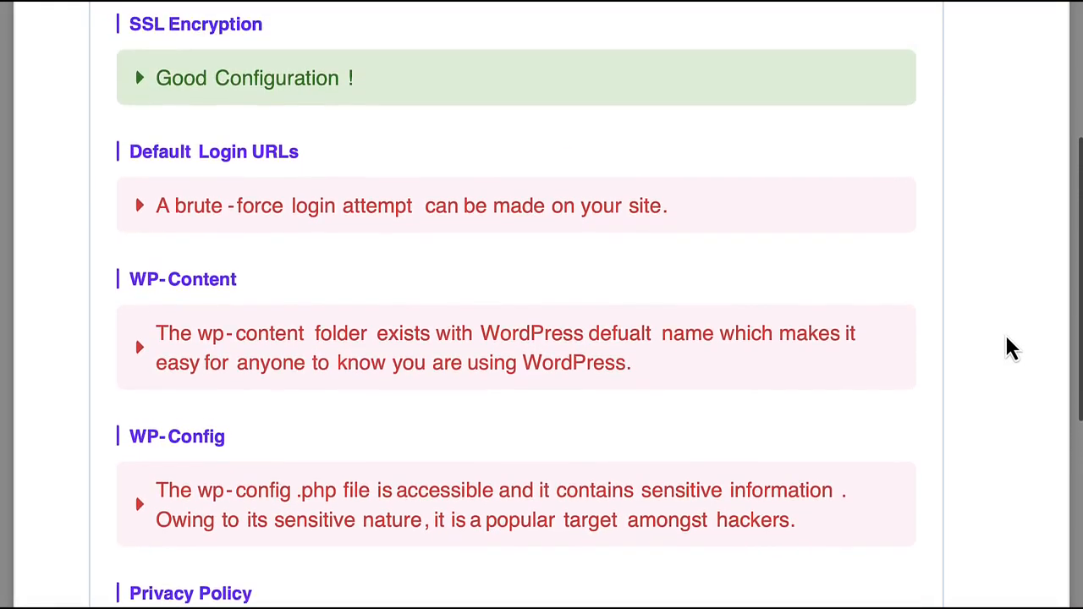
pyautogui.scroll(3)
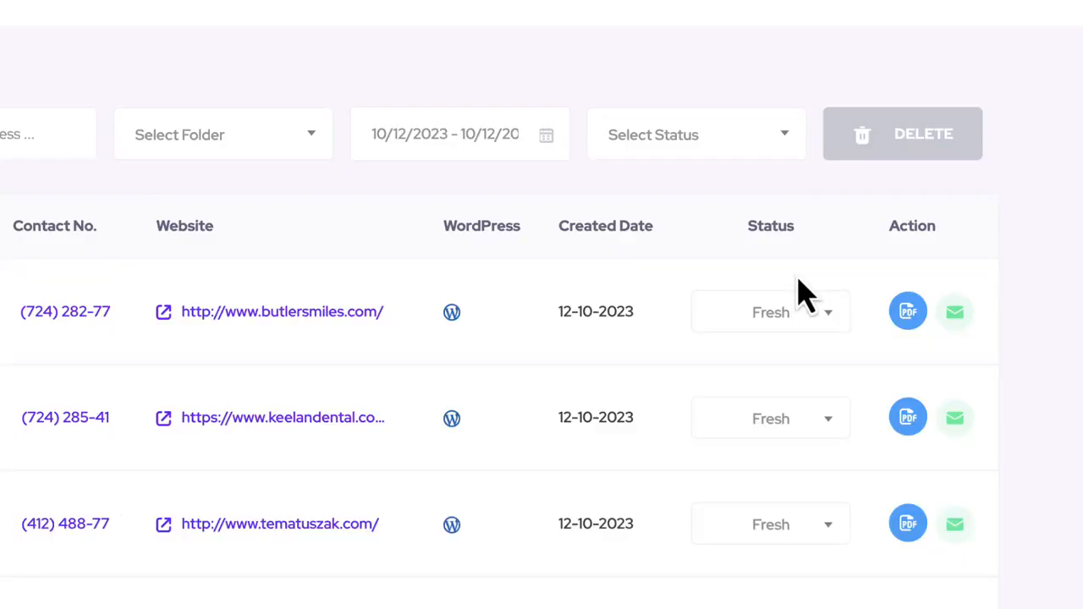
pyautogui.moveTo(955, 416)
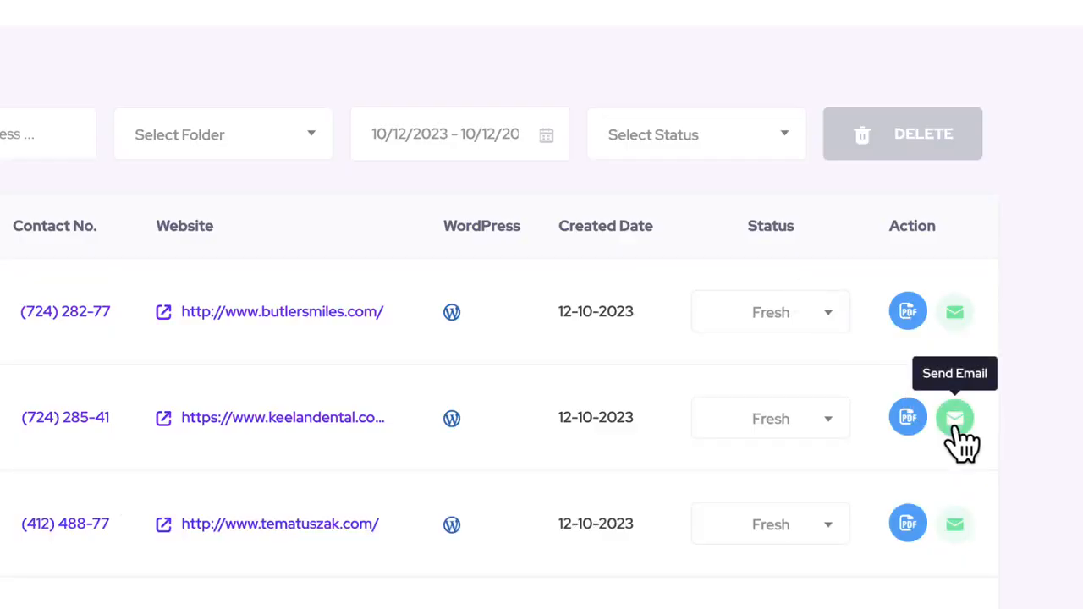
# Start the VP Agency email to Keelan Dental, fix the consultation sentence ending and review the report link.
pyautogui.click(954, 416)
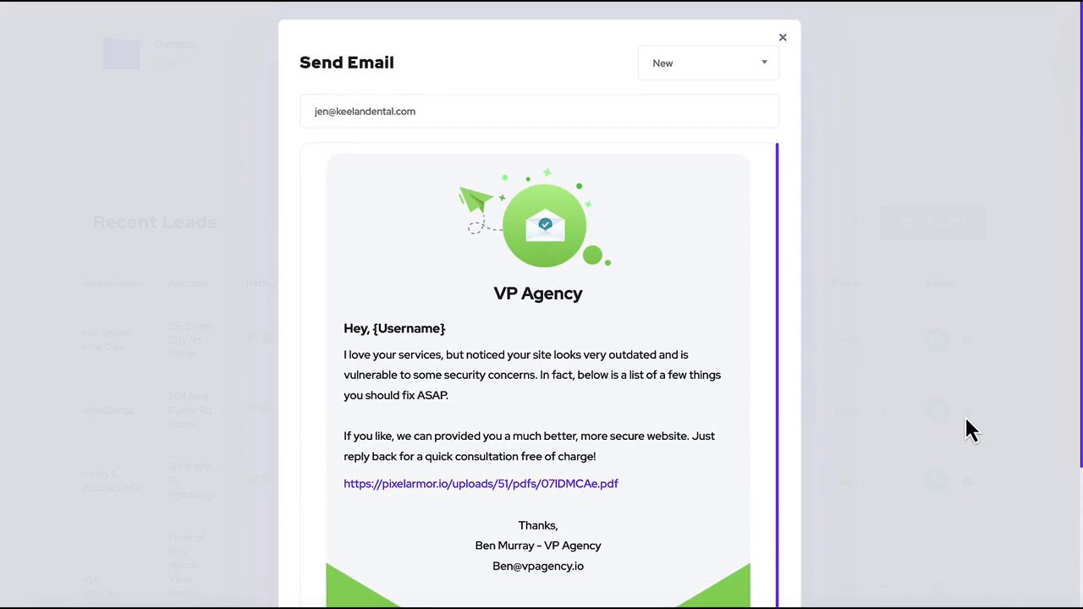
pyautogui.moveTo(601, 456)
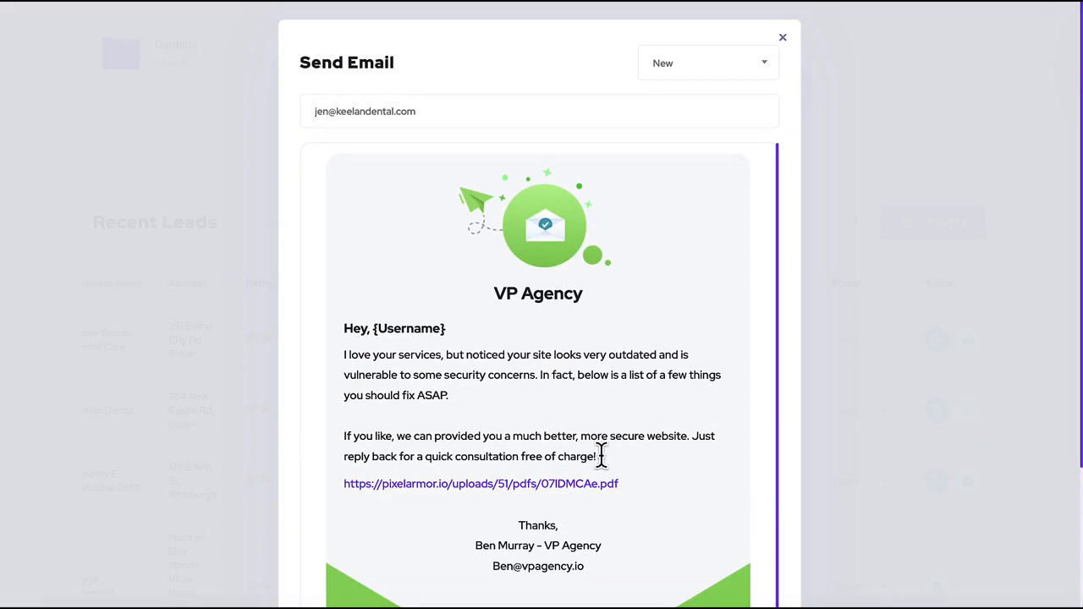
pyautogui.press('Backspace')
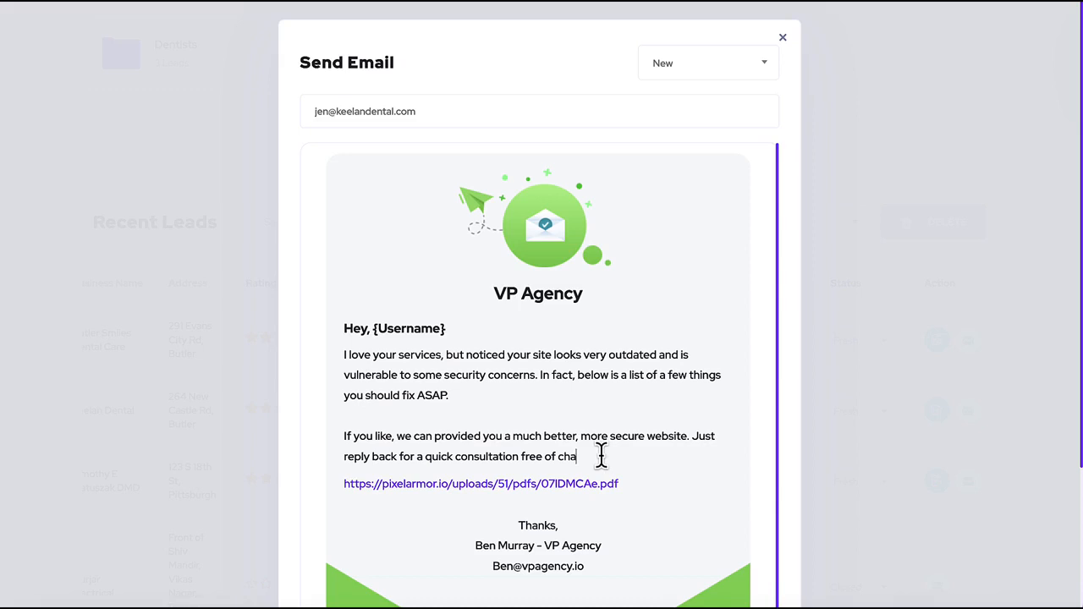
pyautogui.write('rge!')
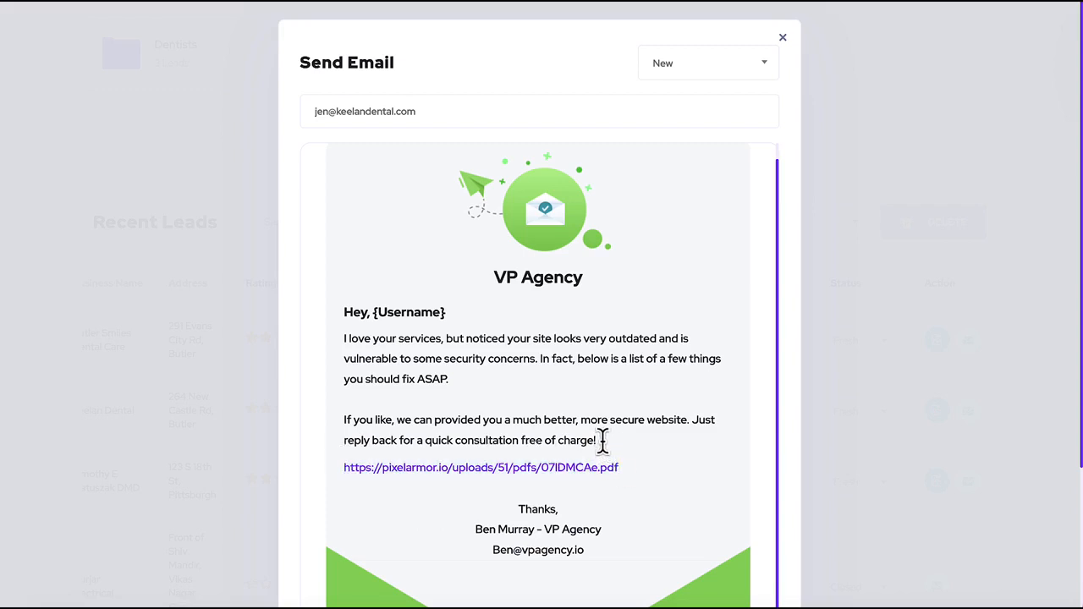
pyautogui.click(708, 61)
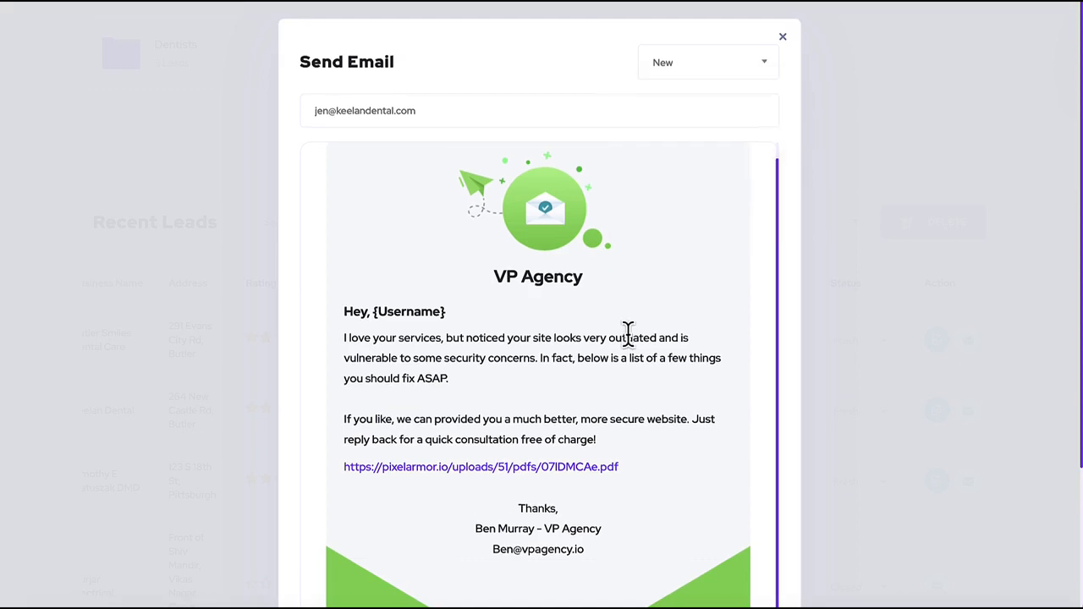
pyautogui.scroll(-3)
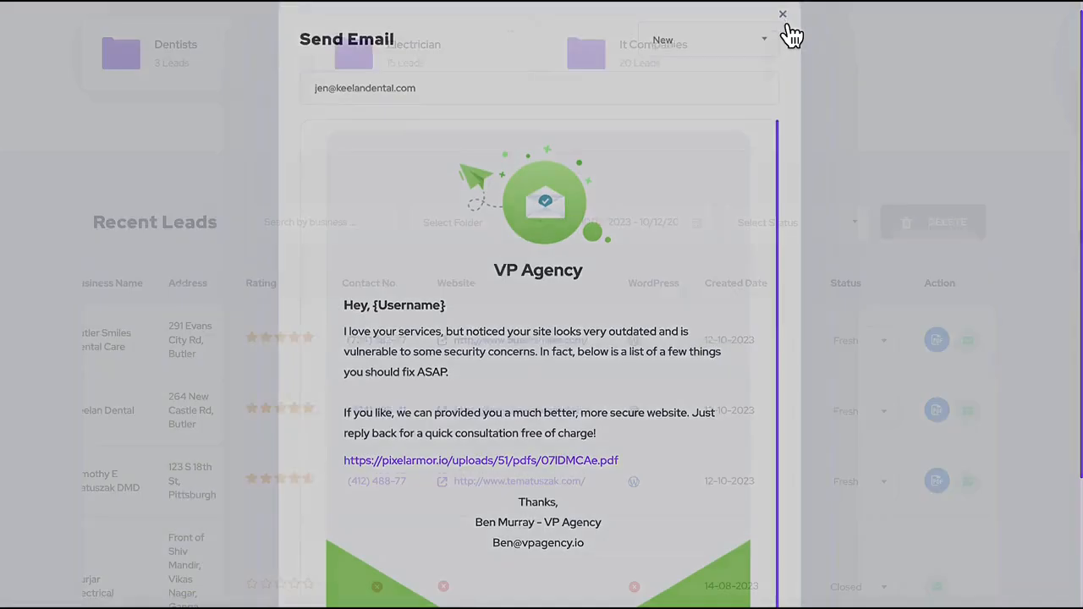
# Close the email and begin a new user account with an email starting 'jen'.
pyautogui.click(782, 13)
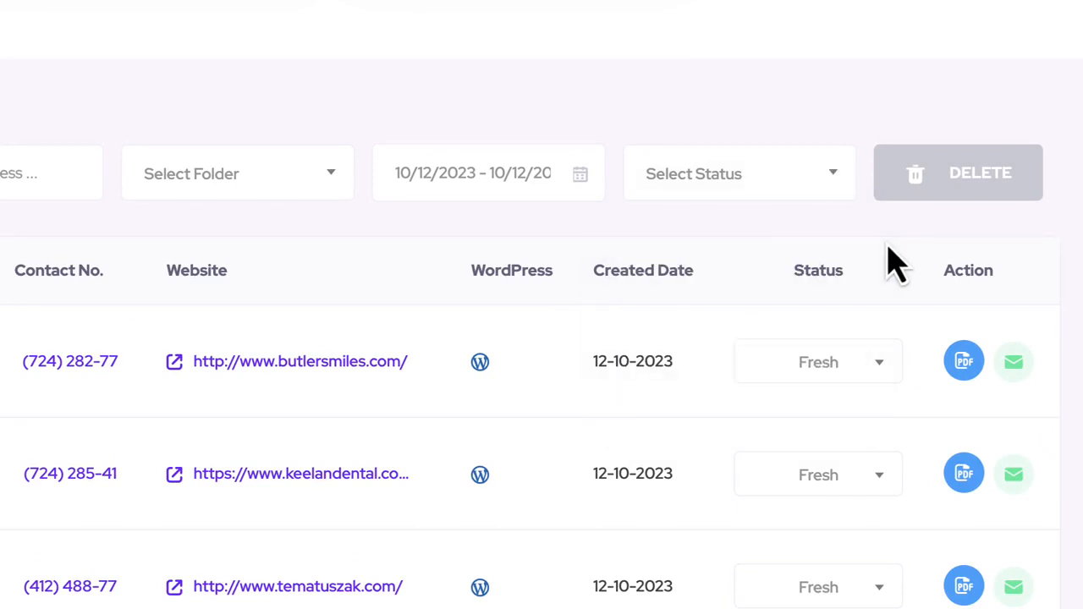
pyautogui.click(819, 120)
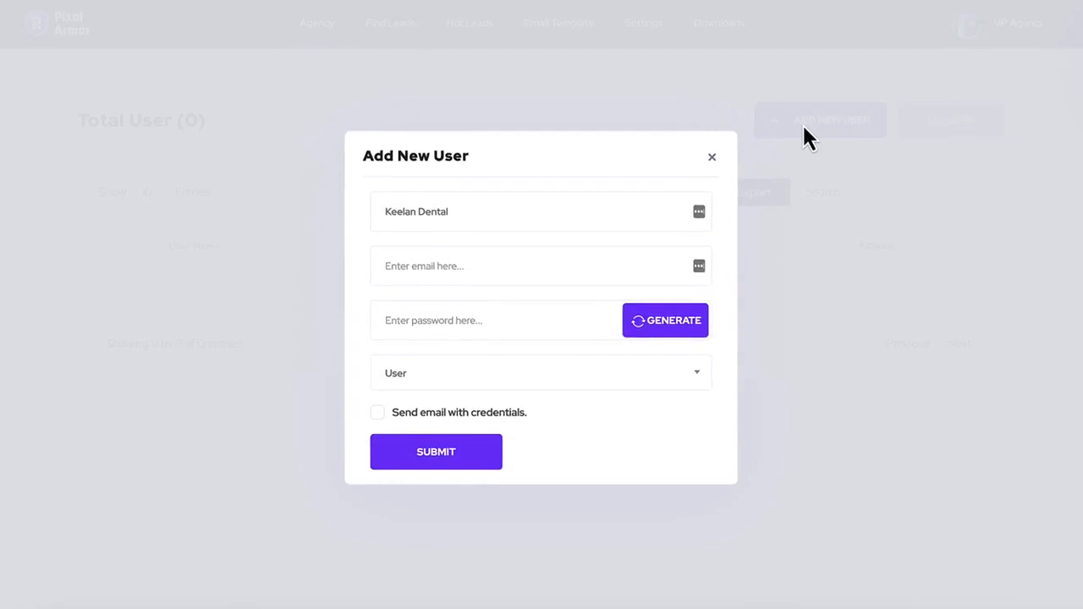
pyautogui.write('jen')
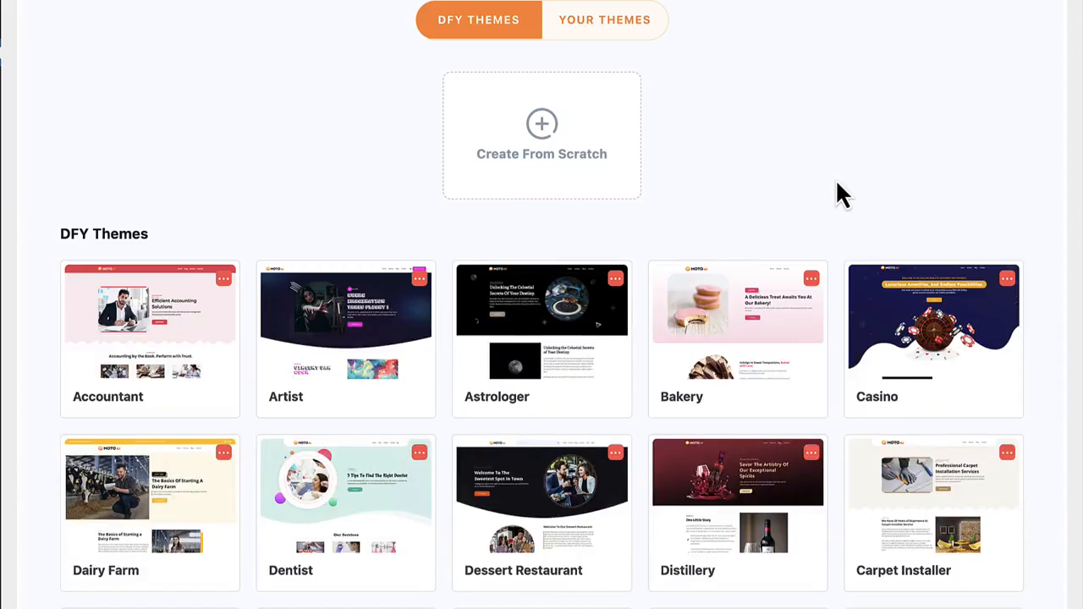
# Scroll the DFY themes gallery and show the Bakery theme's Download and Preview options.
pyautogui.scroll(-3)
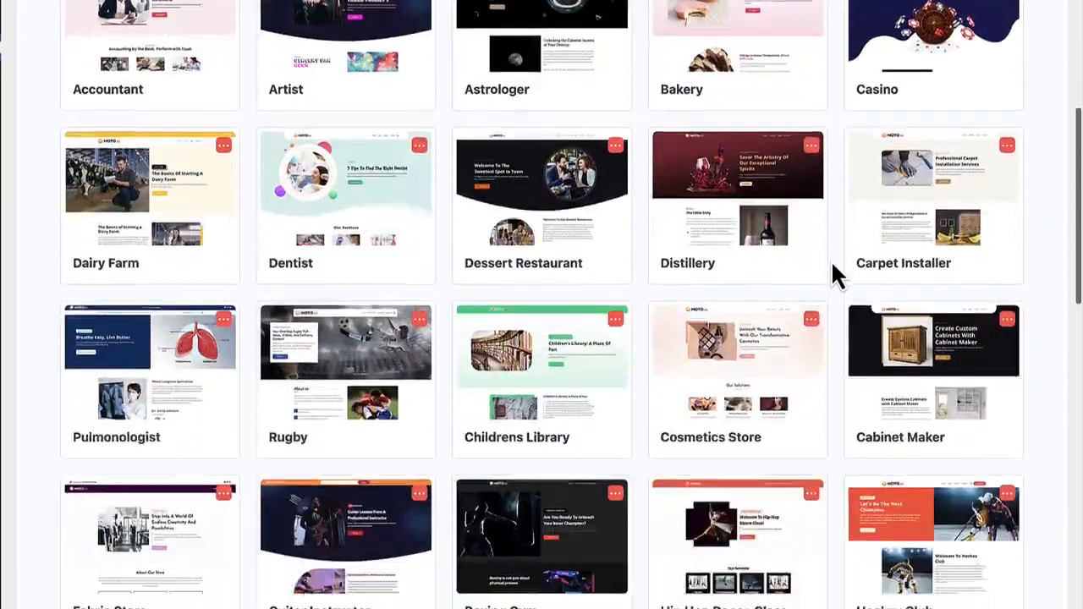
pyautogui.scroll(-3)
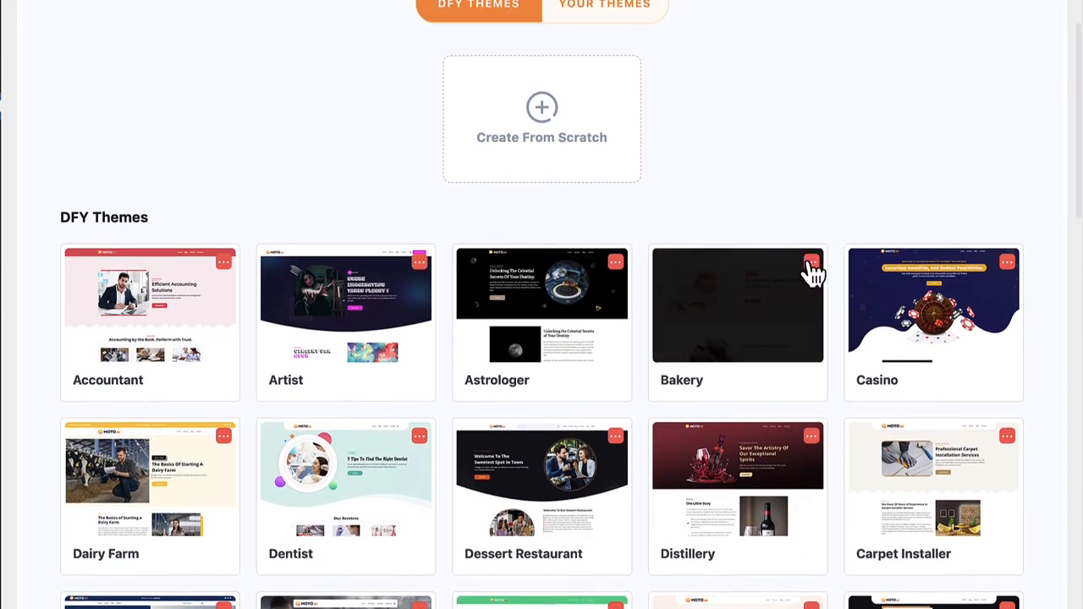
pyautogui.click(812, 261)
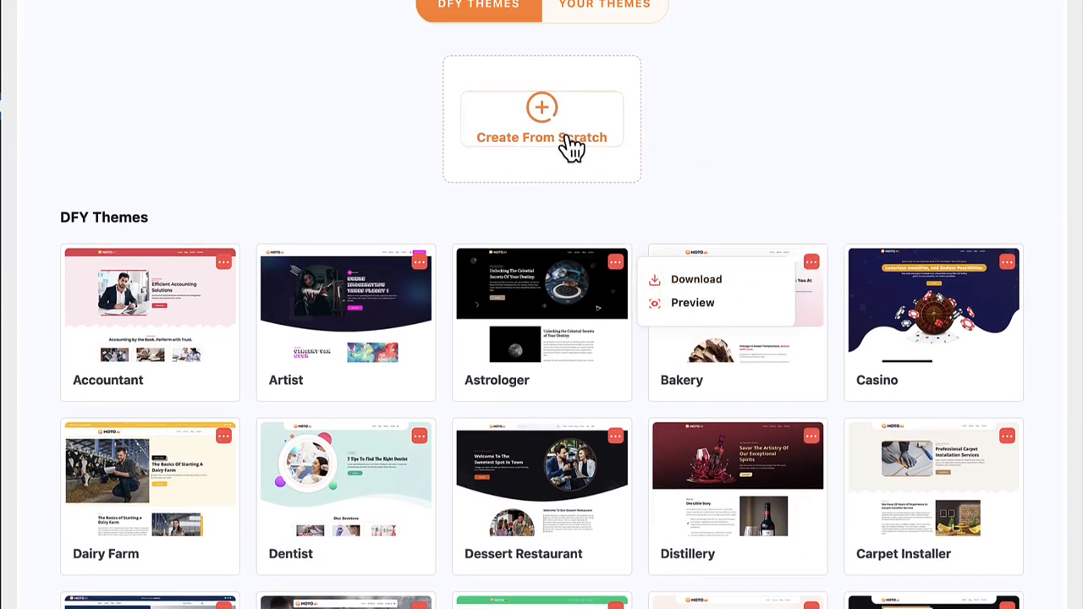
# Create a theme from scratch in the Dentist niche.
pyautogui.click(542, 118)
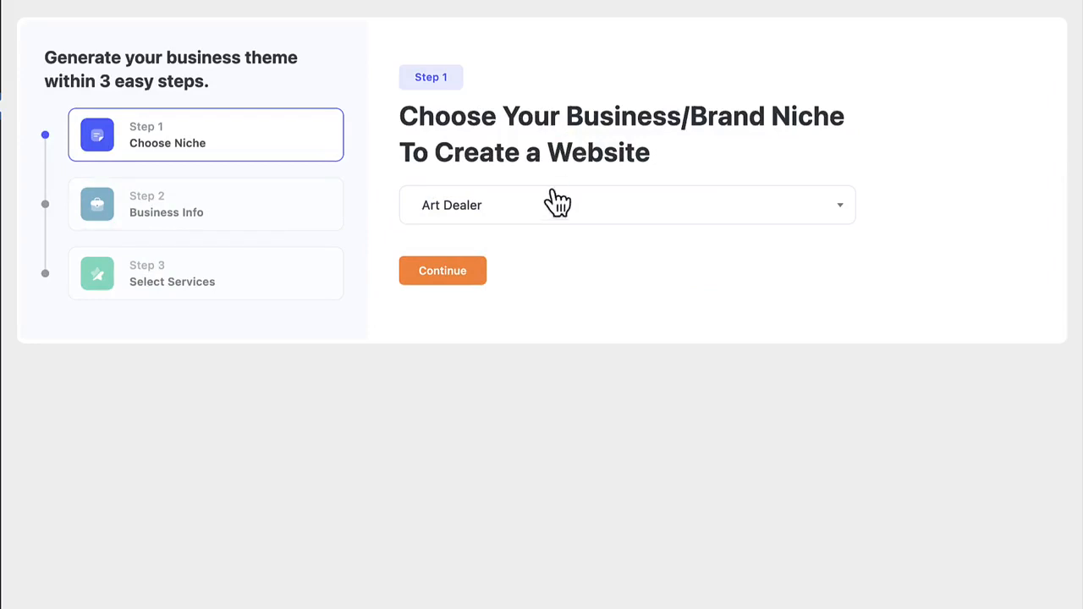
pyautogui.write('Dentist')
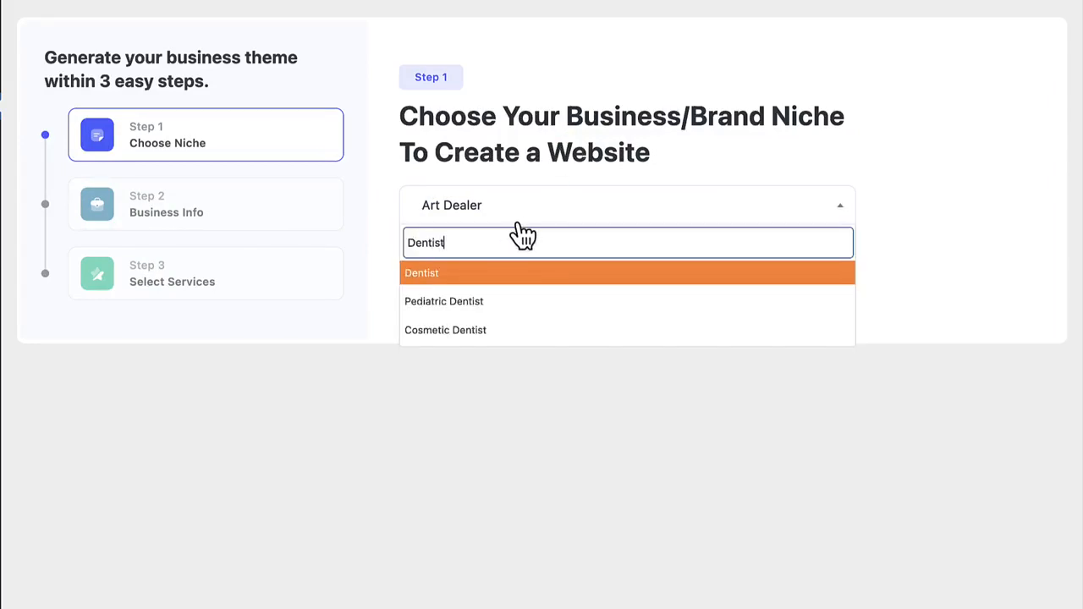
pyautogui.click(422, 273)
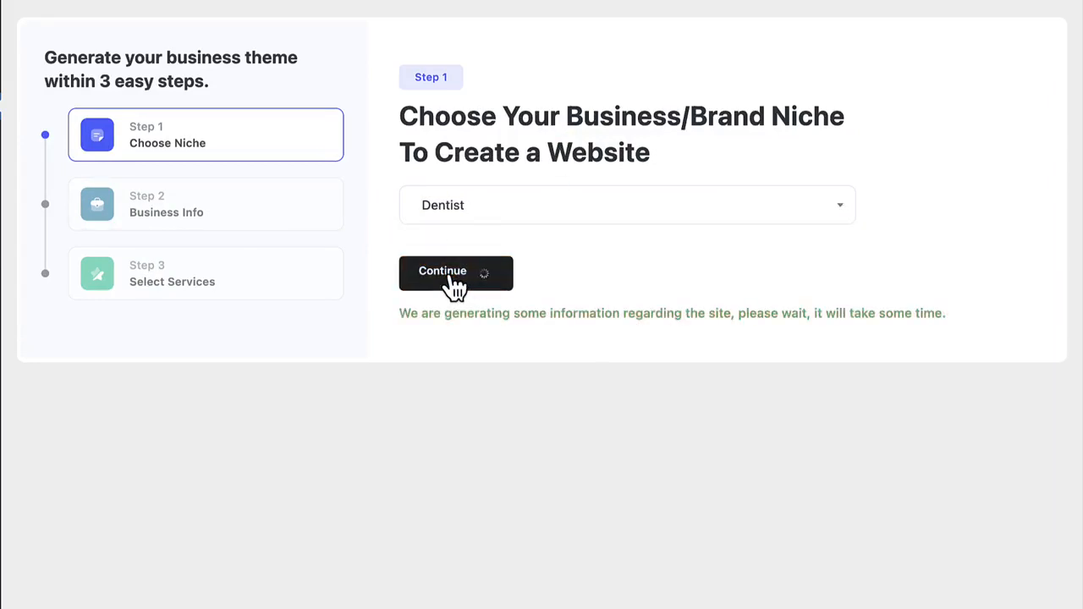
pyautogui.click(455, 271)
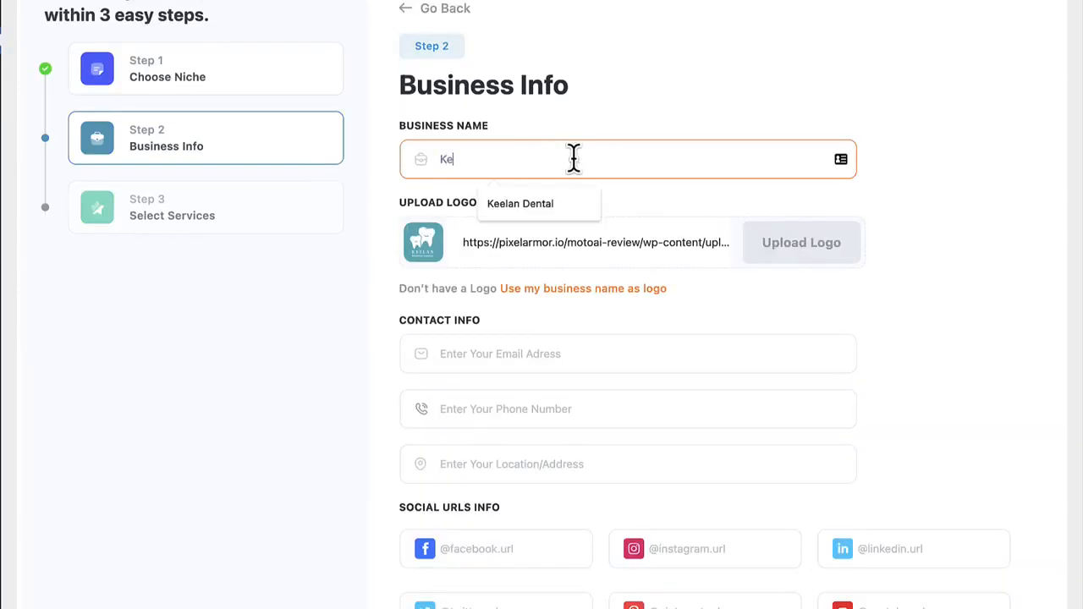
pyautogui.click(628, 354)
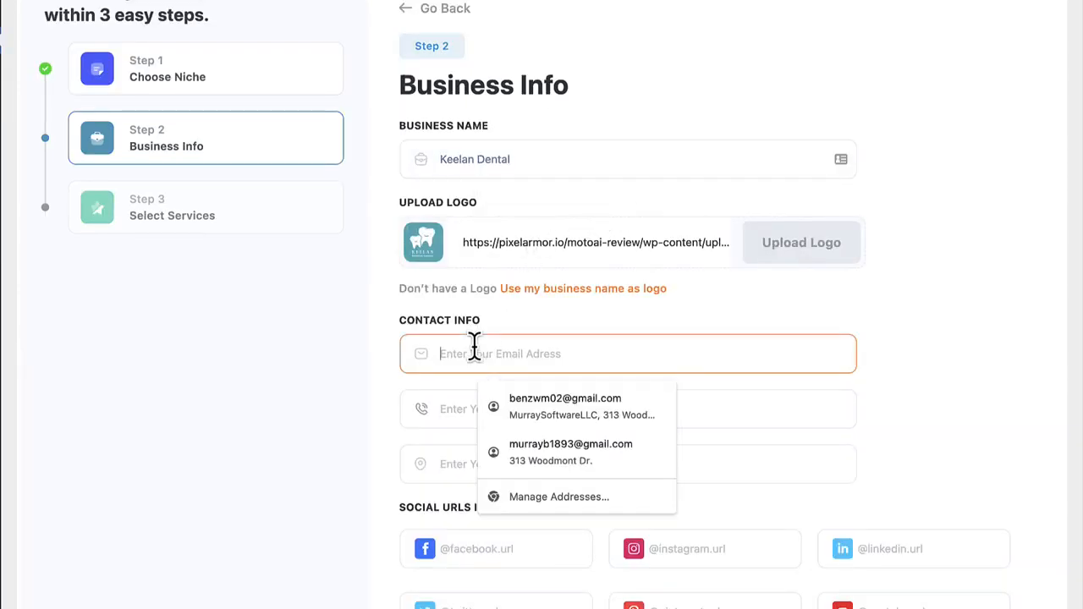
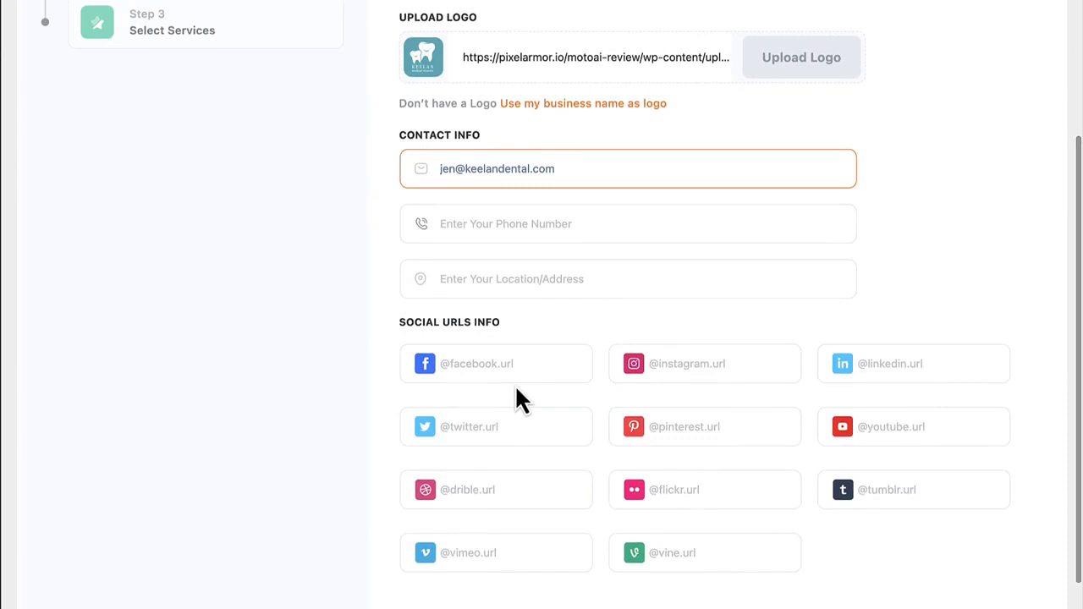
pyautogui.scroll(-3)
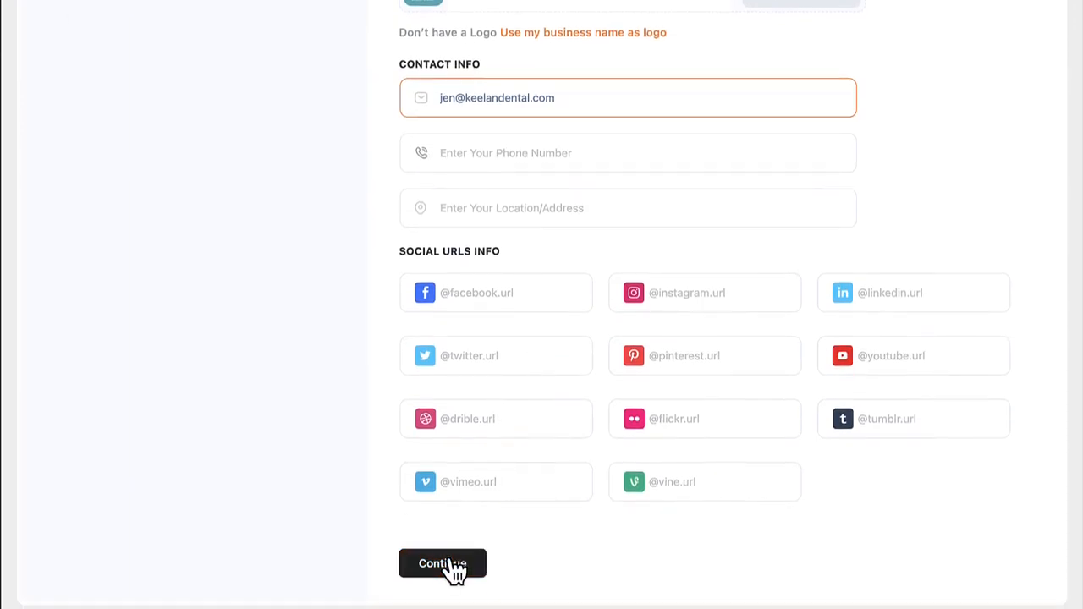
pyautogui.click(443, 564)
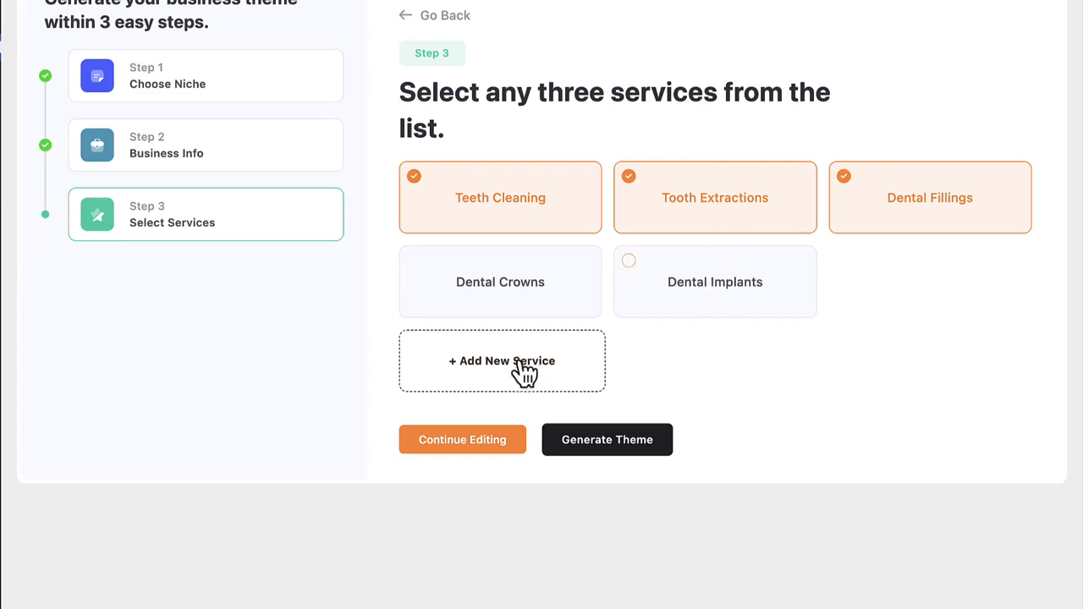
pyautogui.click(462, 440)
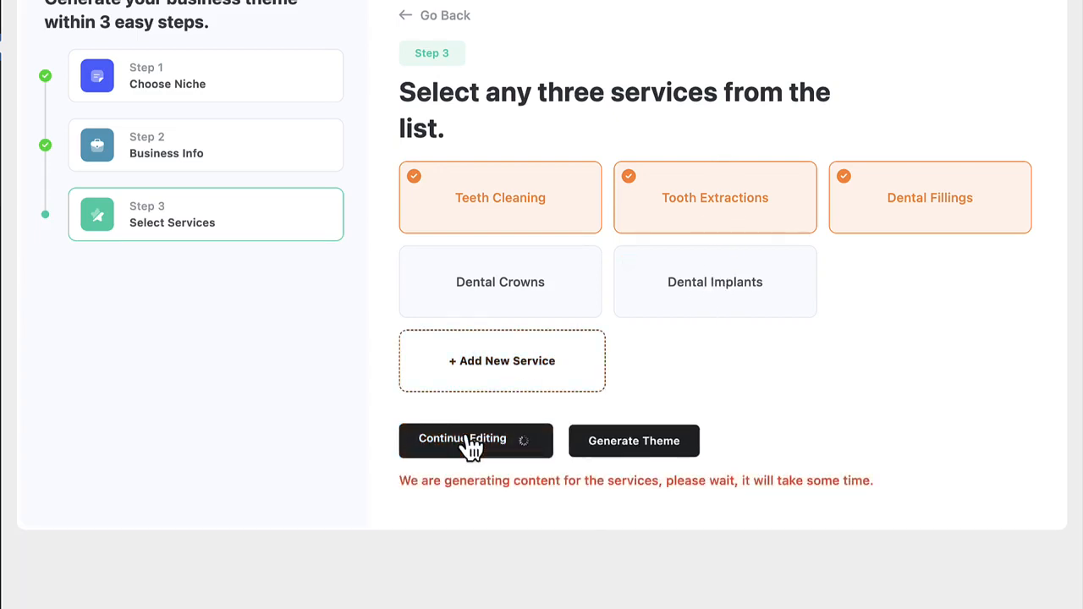
pyautogui.click(474, 440)
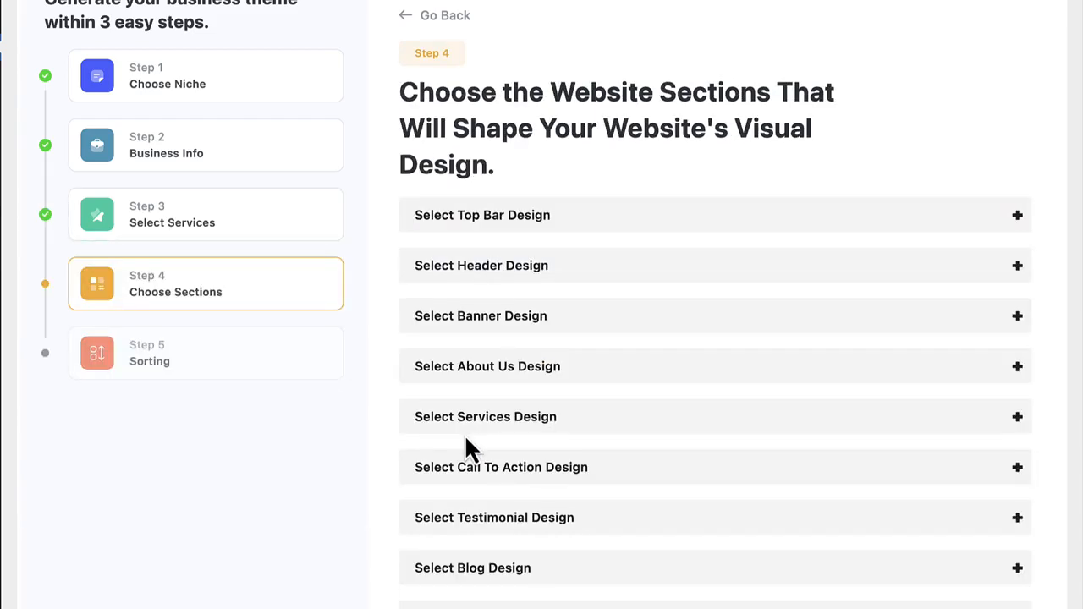
pyautogui.moveTo(863, 264)
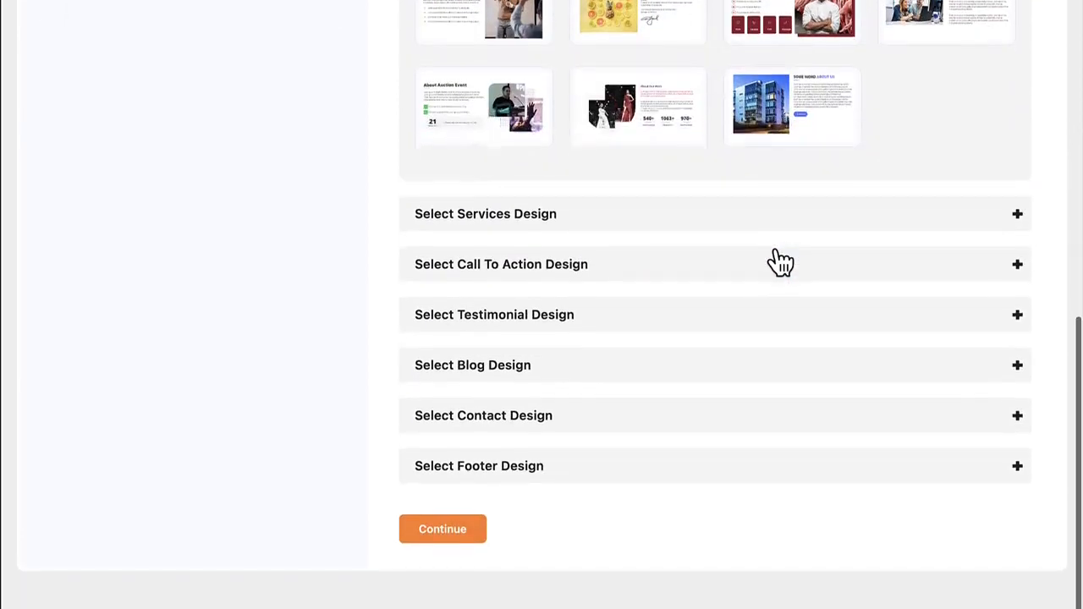
# Confirm the section order and generate the Dentist theme.
pyautogui.click(442, 528)
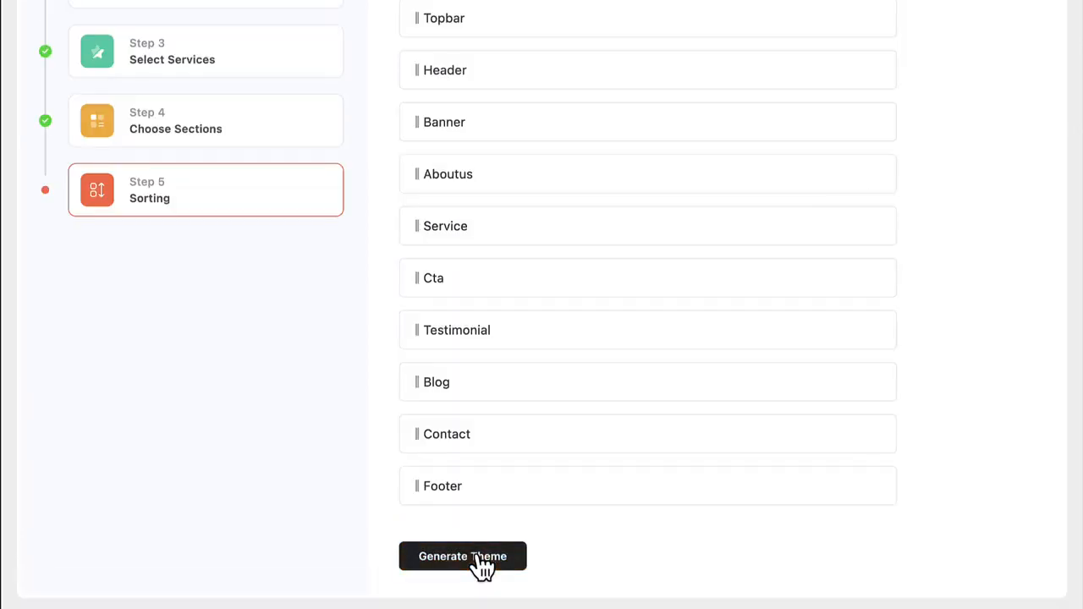
pyautogui.click(463, 555)
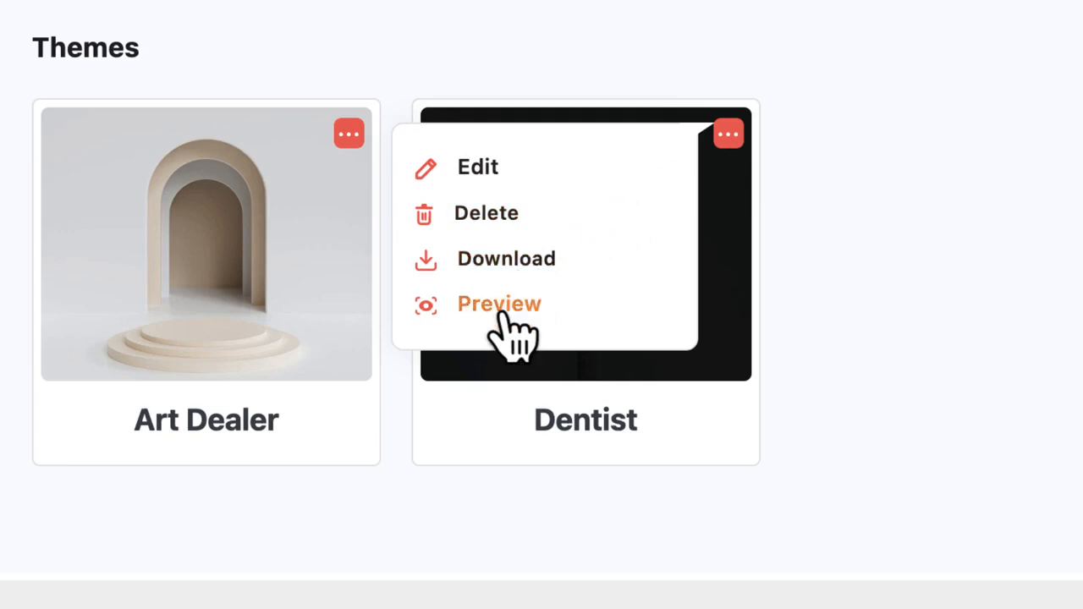
# Preview the Dentist theme's home page with services, client reviews and blogs.
pyautogui.click(499, 304)
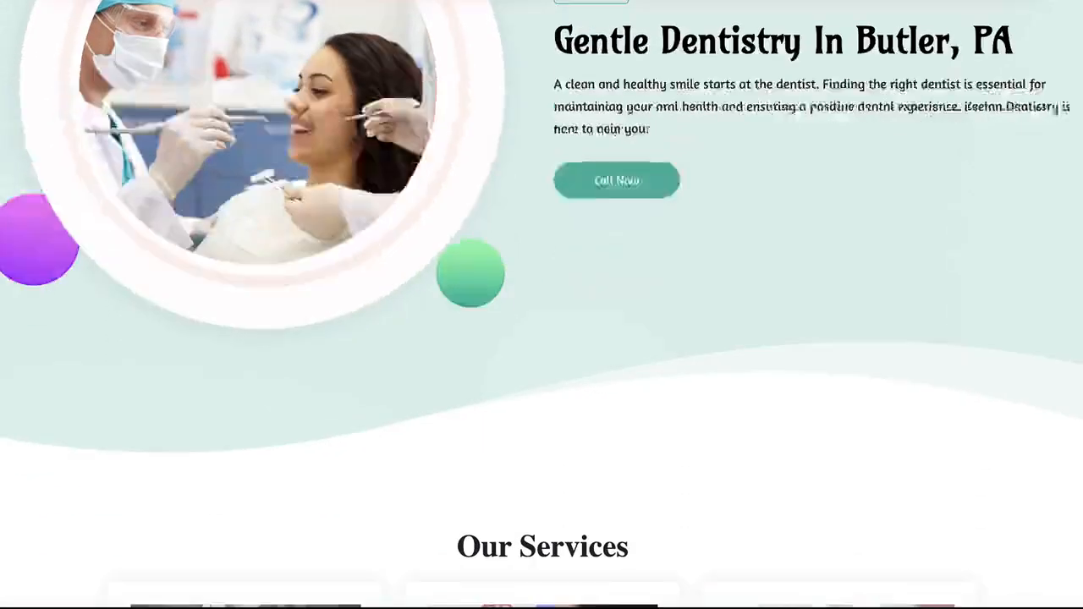
pyautogui.scroll(-3)
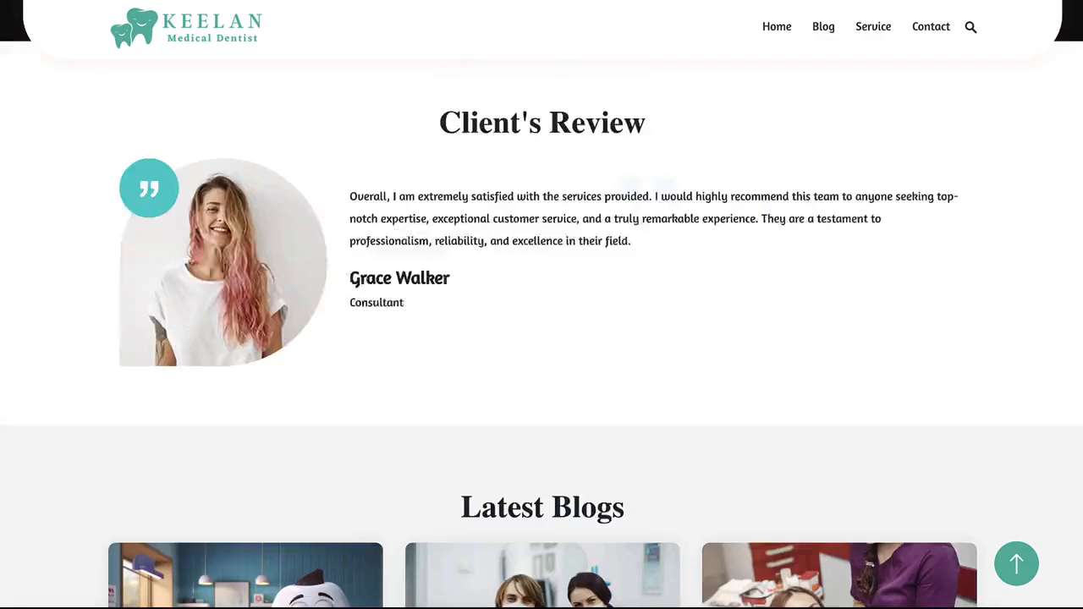
pyautogui.scroll(-3)
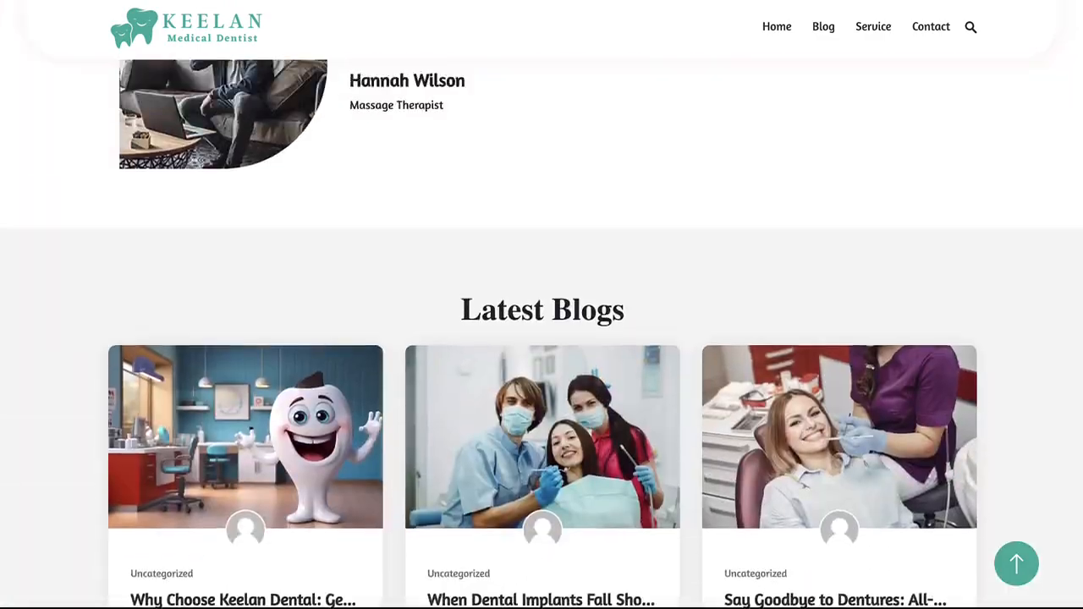
pyautogui.scroll(3)
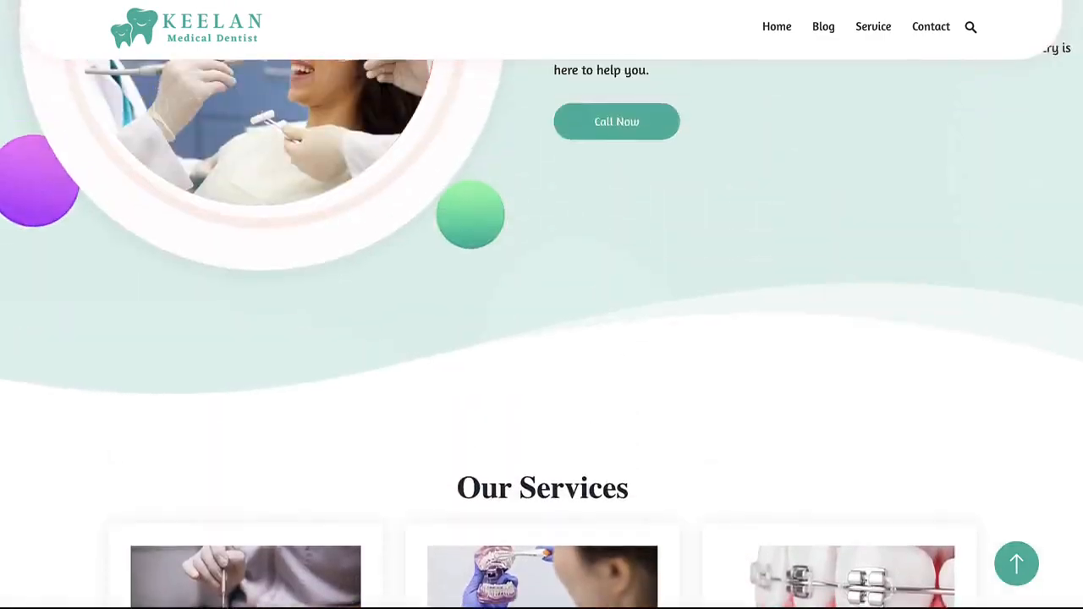
pyautogui.scroll(3)
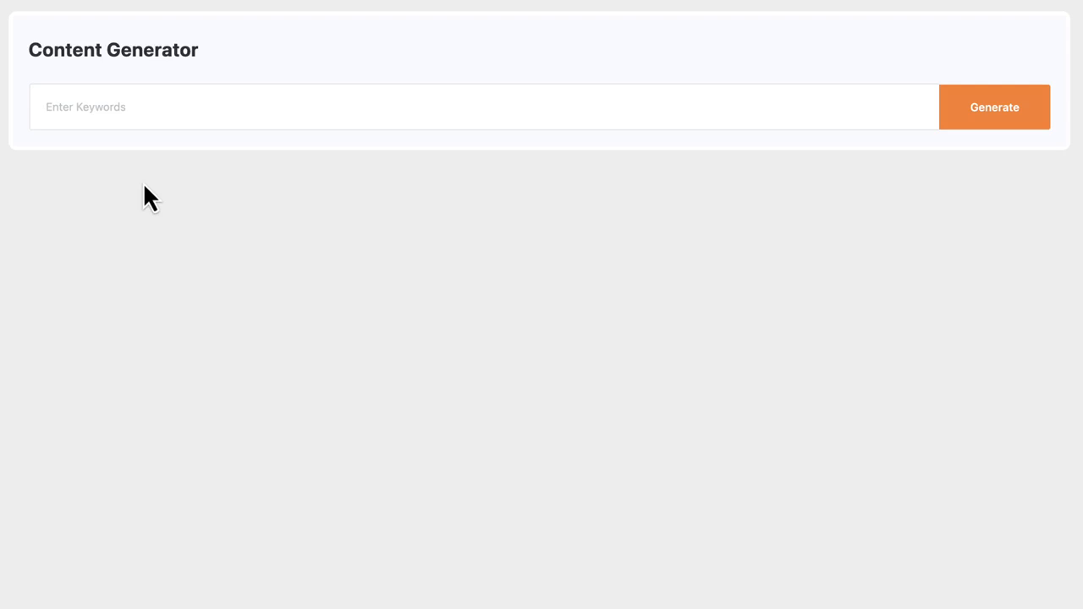
# Generate a blog article on why to choose Keelan Dental in Butler, PA and save it to the page.
pyautogui.click(482, 106)
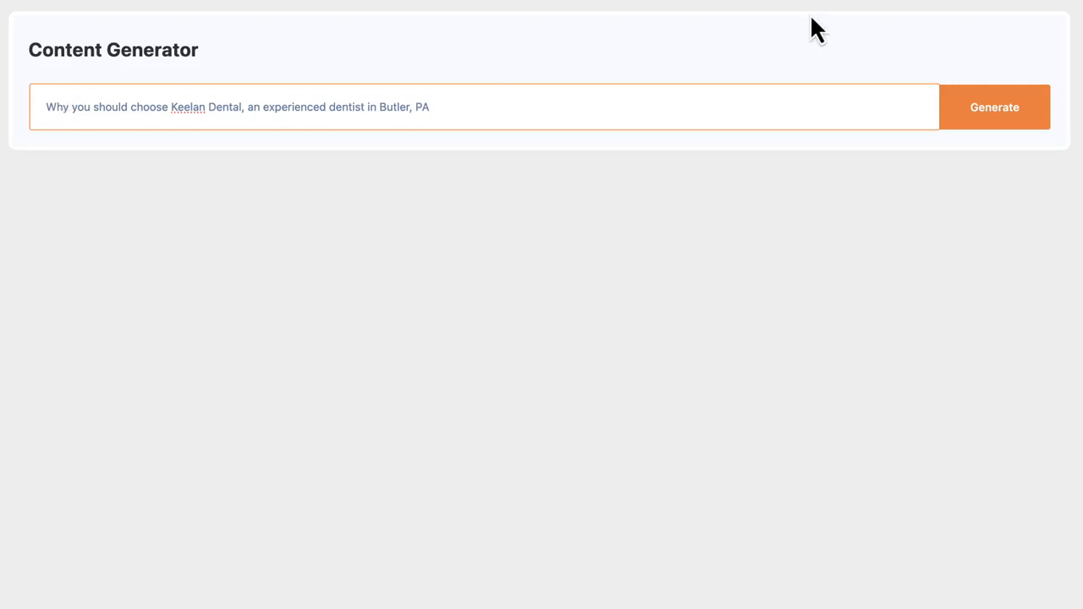
pyautogui.click(995, 107)
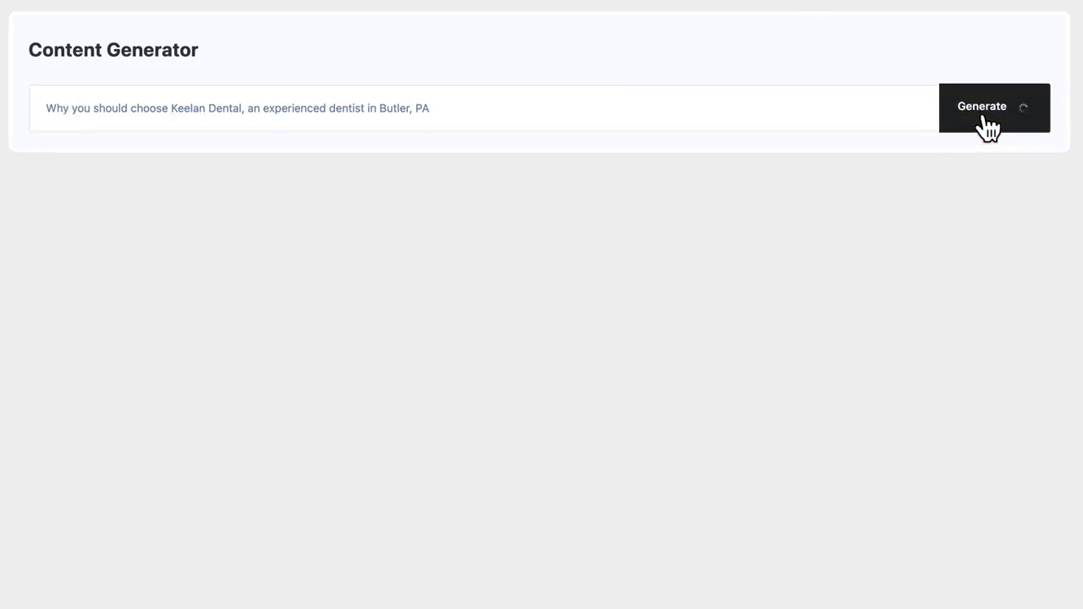
pyautogui.click(993, 105)
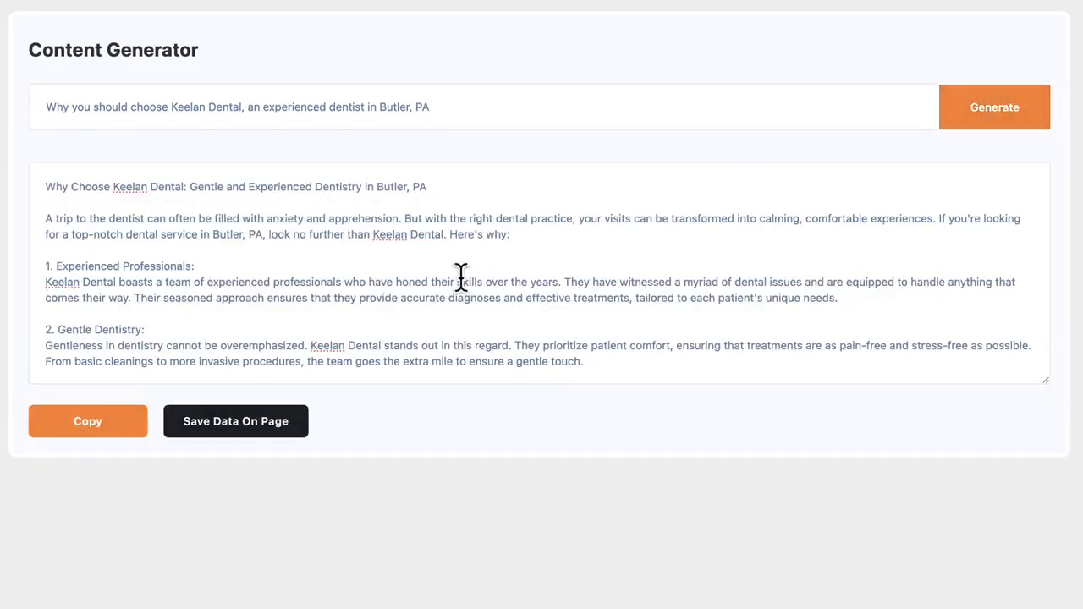
pyautogui.scroll(-3)
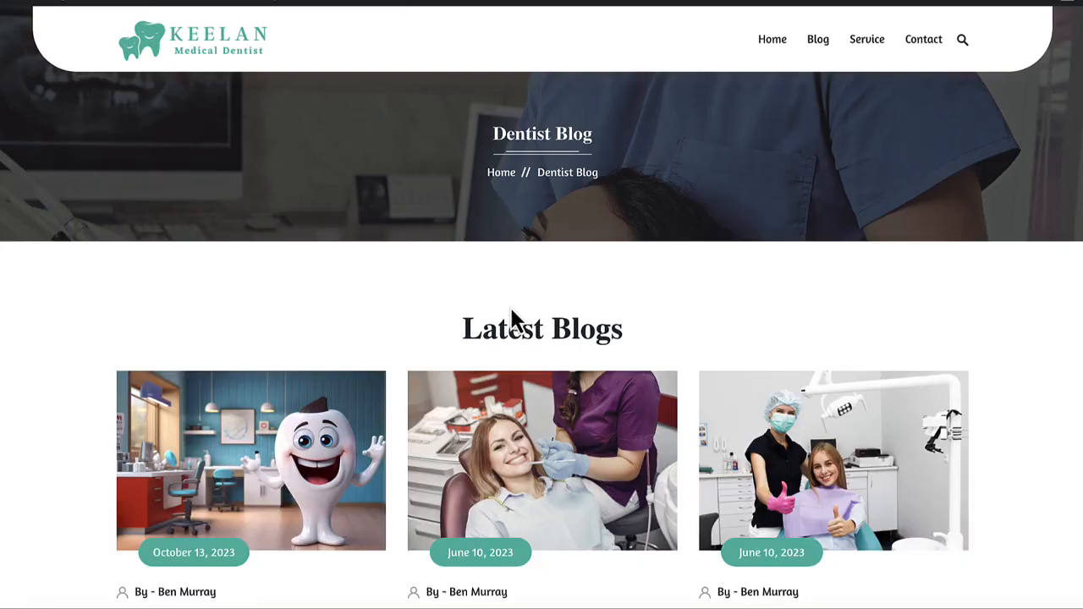
# Scroll through the published 'Why Choose Keelan Dental' post's five-point body.
pyautogui.scroll(-3)
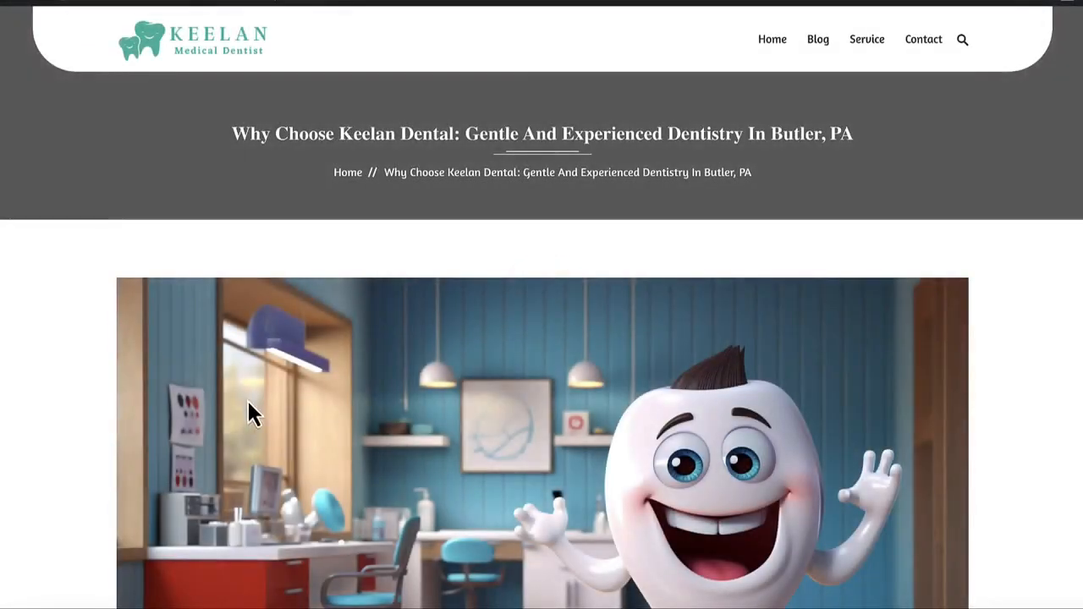
pyautogui.scroll(-3)
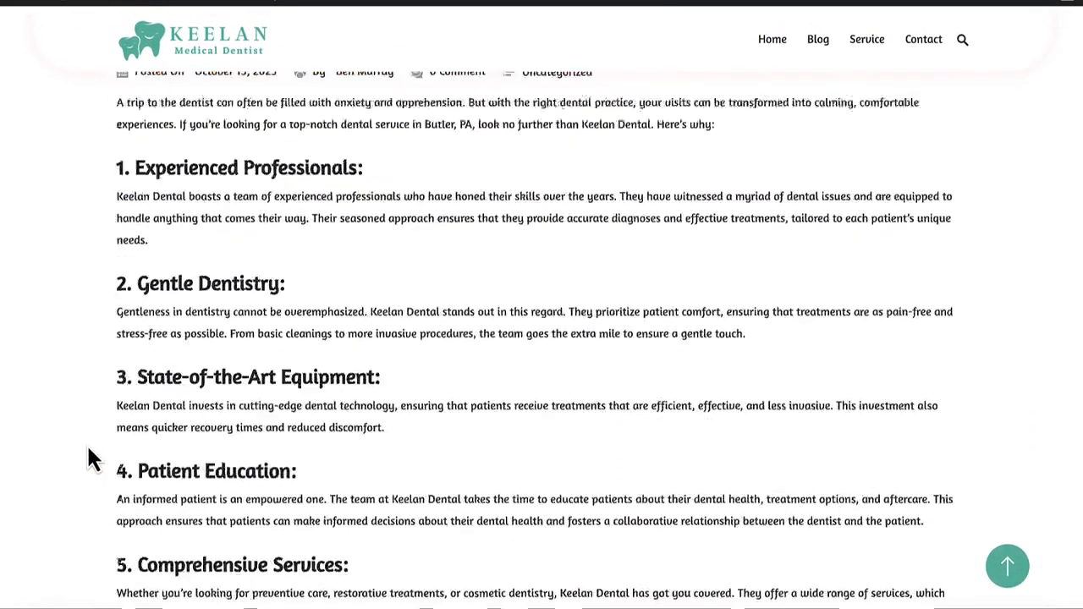
pyautogui.scroll(-3)
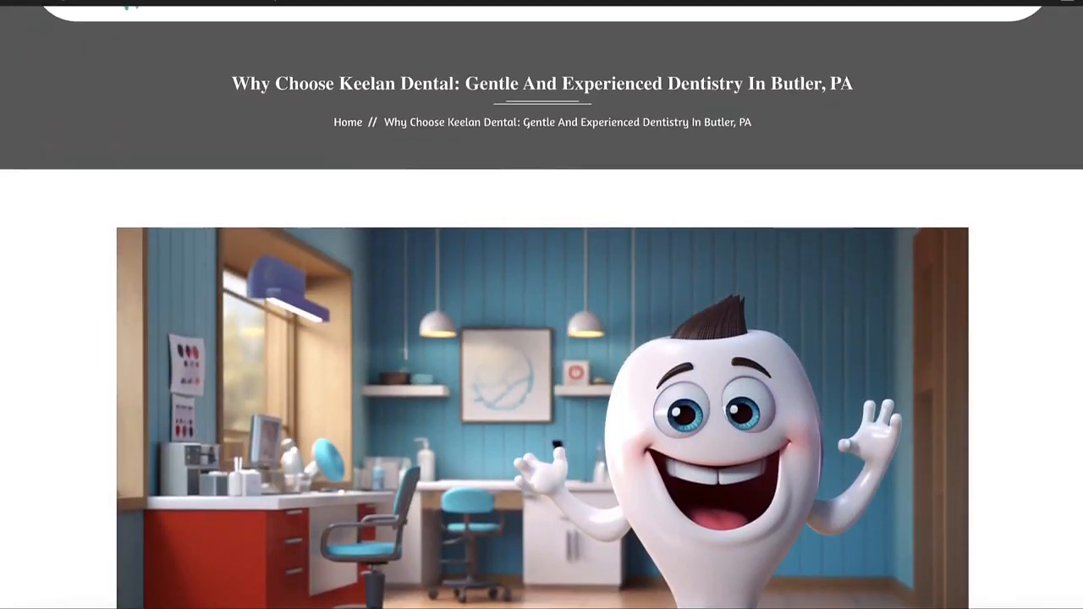
# Generate a grid of dental stock video clips for the keyword 'dentist' and browse the results.
pyautogui.write('den')
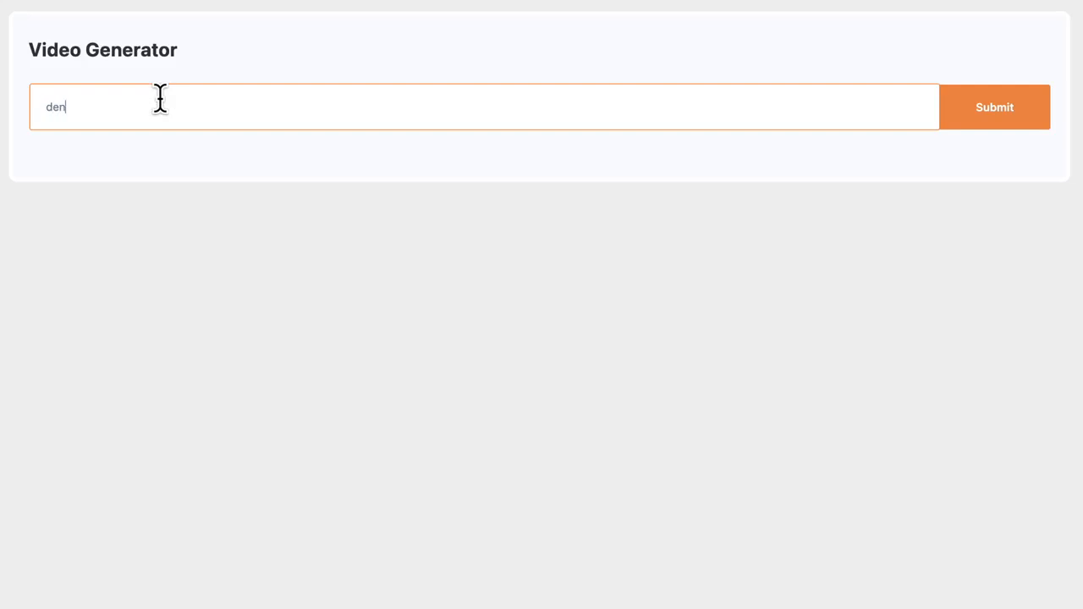
pyautogui.click(993, 107)
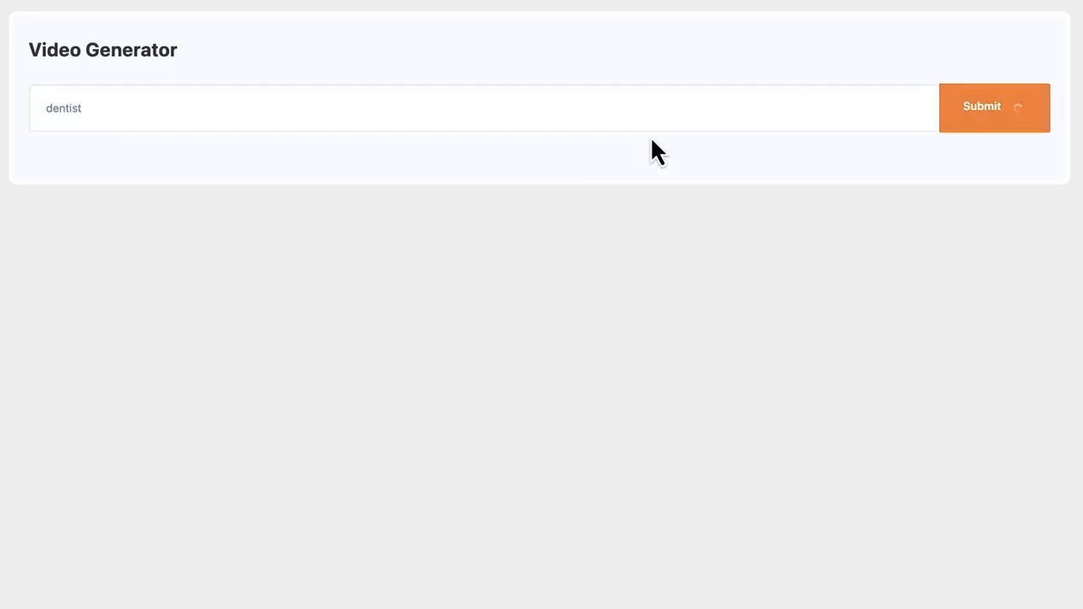
pyautogui.click(995, 106)
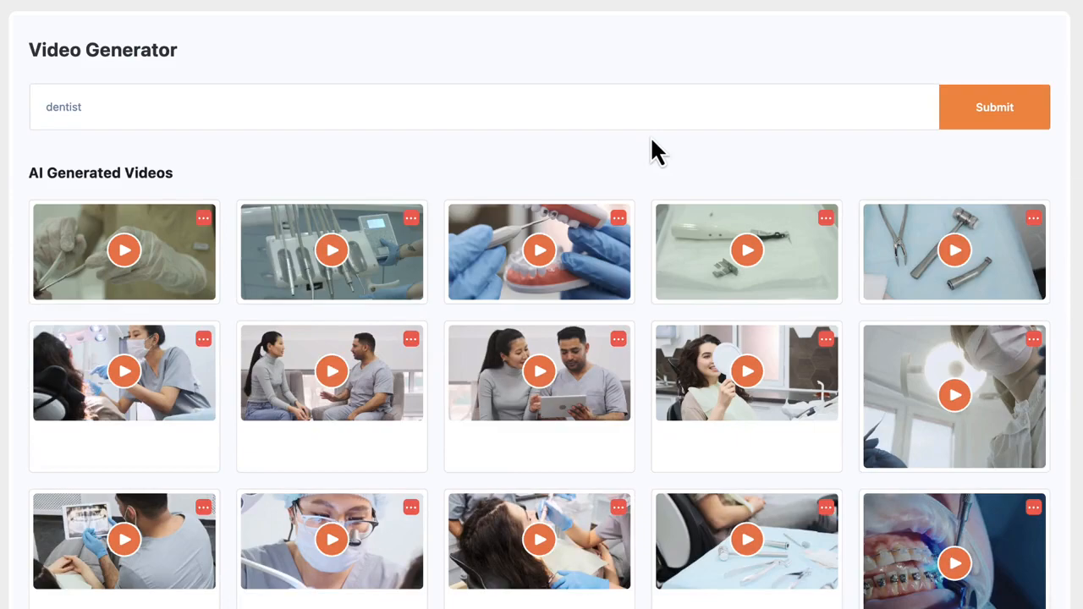
pyautogui.scroll(-3)
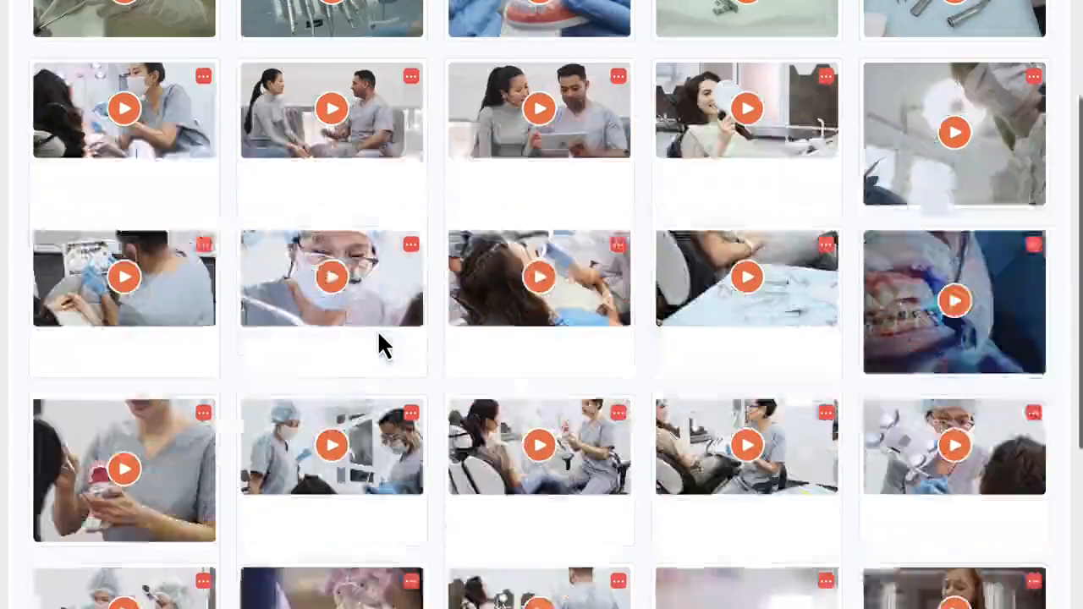
pyautogui.scroll(3)
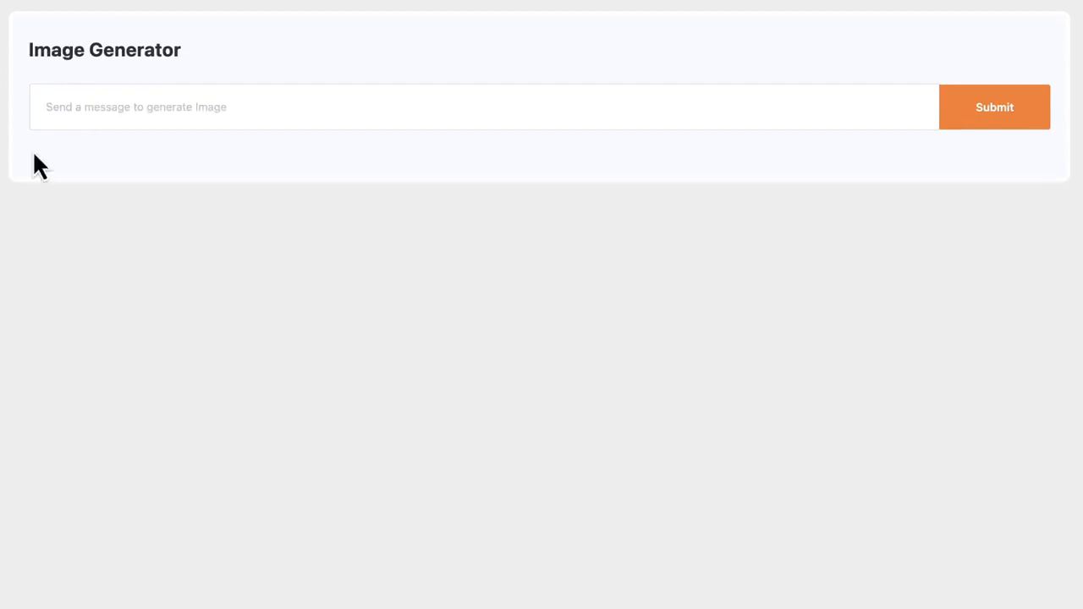
# Generate a grid of dental photos for the keyword 'dentist'.
pyautogui.write('dentist')
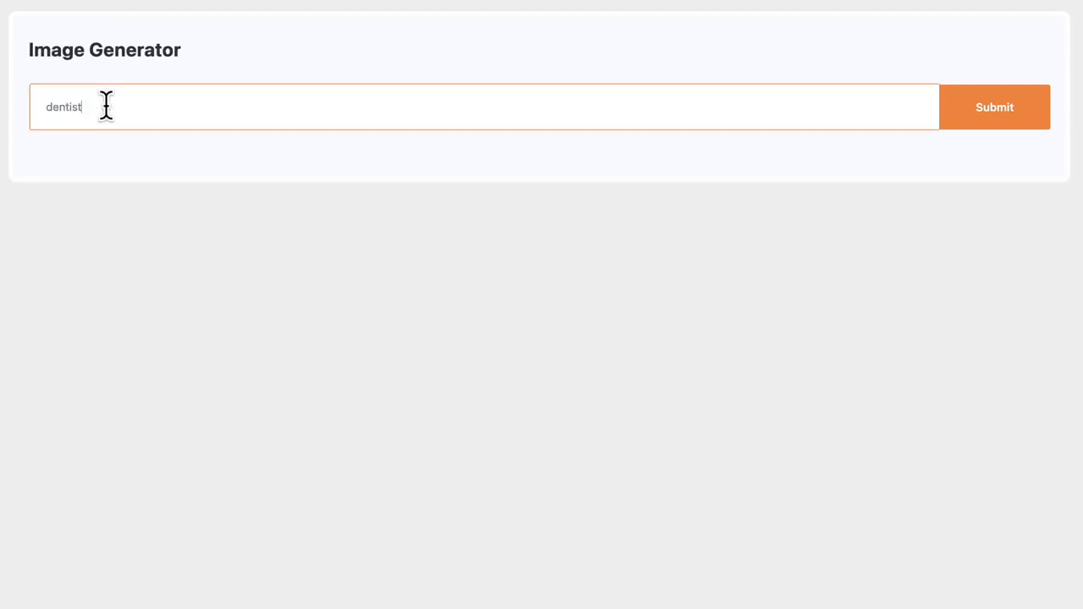
pyautogui.click(996, 106)
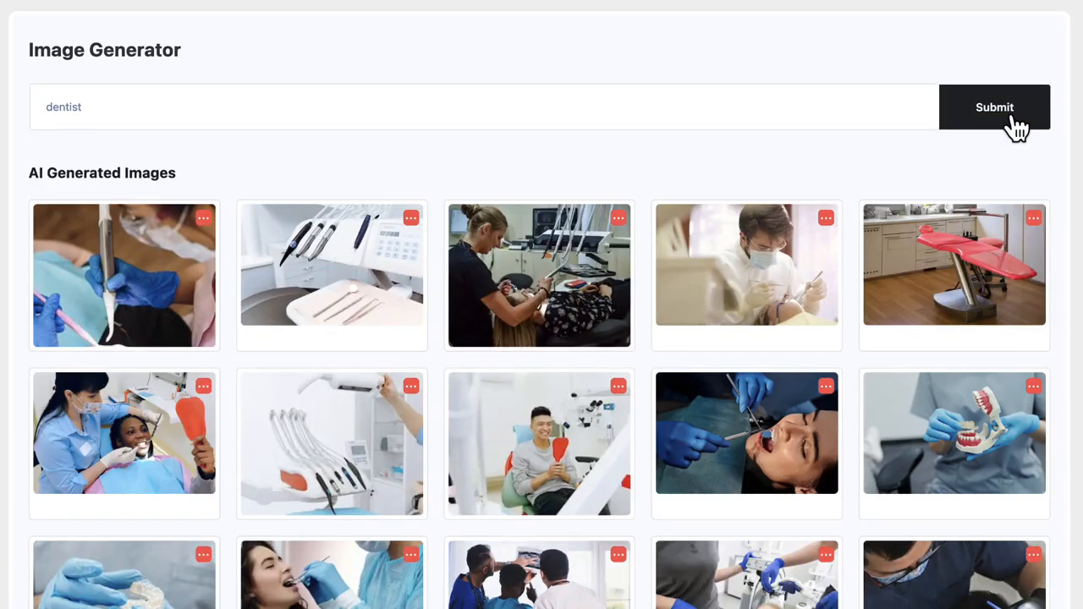
pyautogui.click(995, 106)
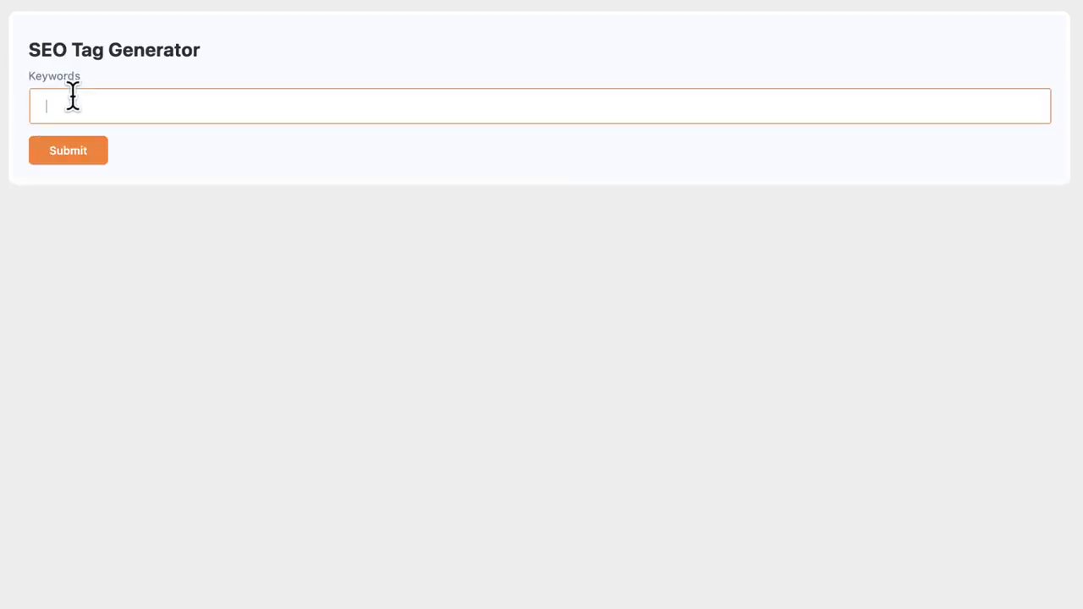
# Generate SEO tags for the 'dental' keyword and copy the resulting tag list.
pyautogui.write('dental')
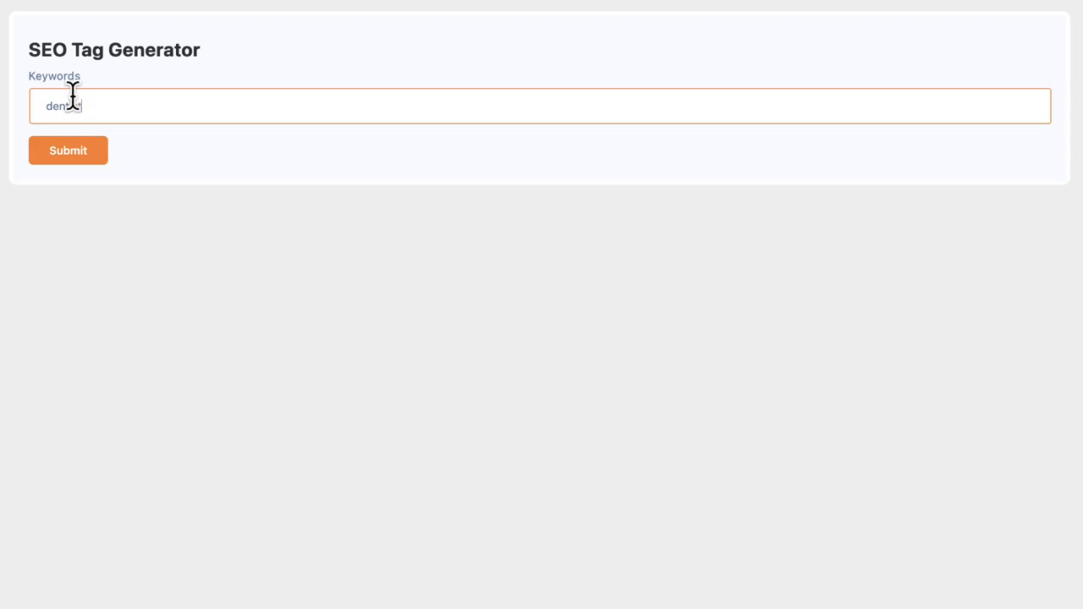
pyautogui.click(68, 149)
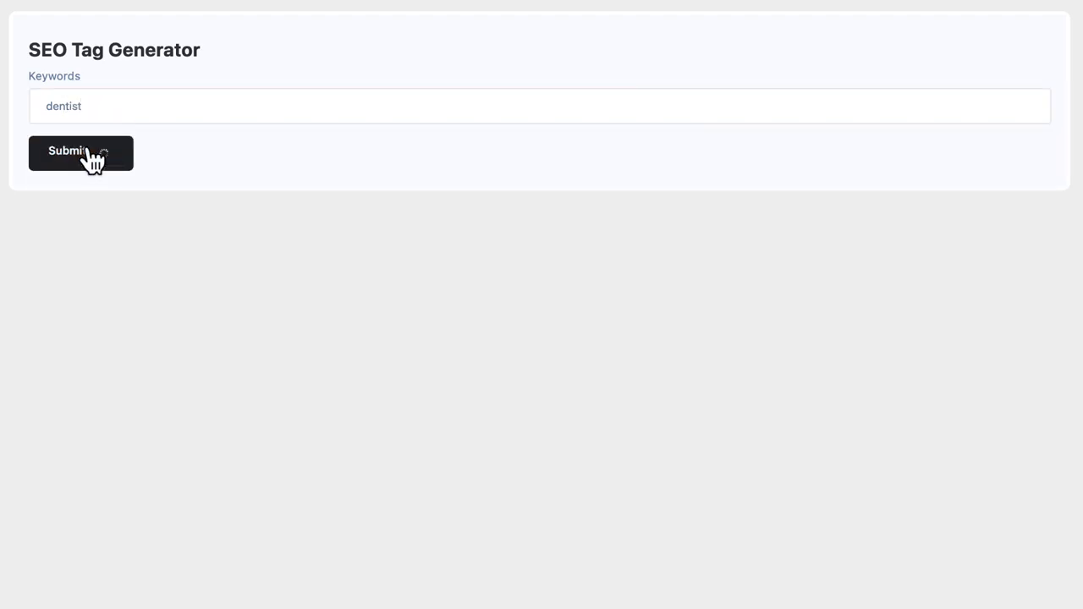
pyautogui.click(68, 153)
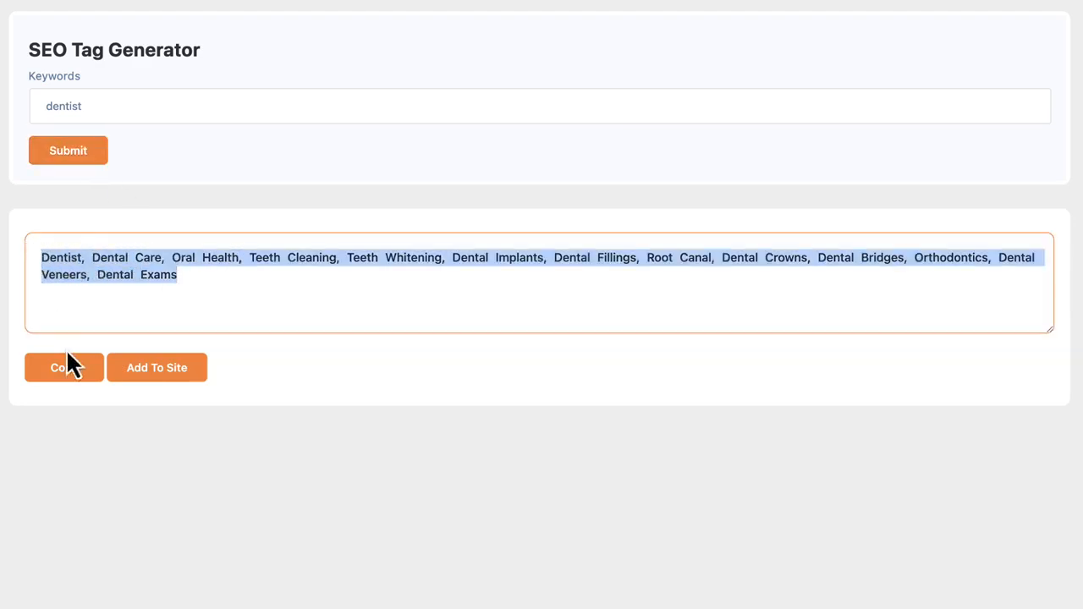
pyautogui.click(64, 367)
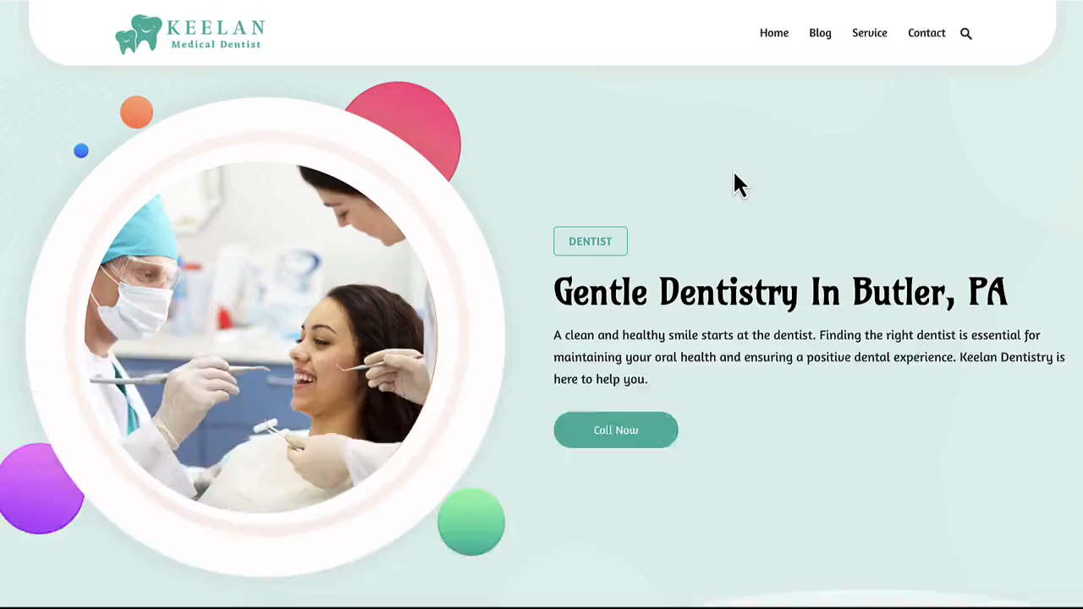
pyautogui.moveTo(819, 34)
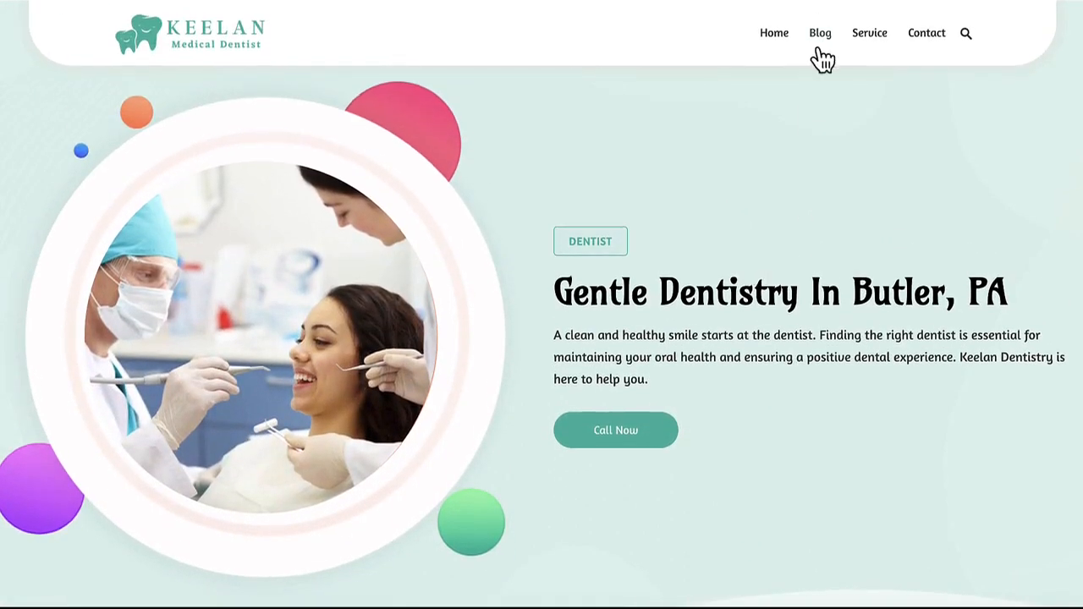
# Browse the Keelan site's Blog listing and open the first post under Latest Blogs.
pyautogui.click(820, 32)
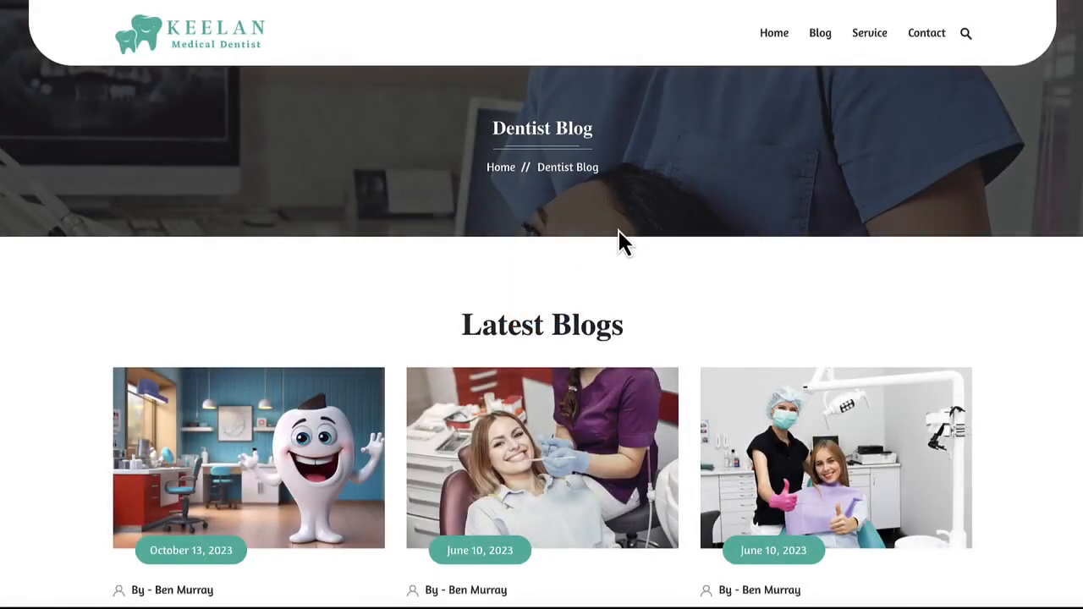
pyautogui.scroll(-3)
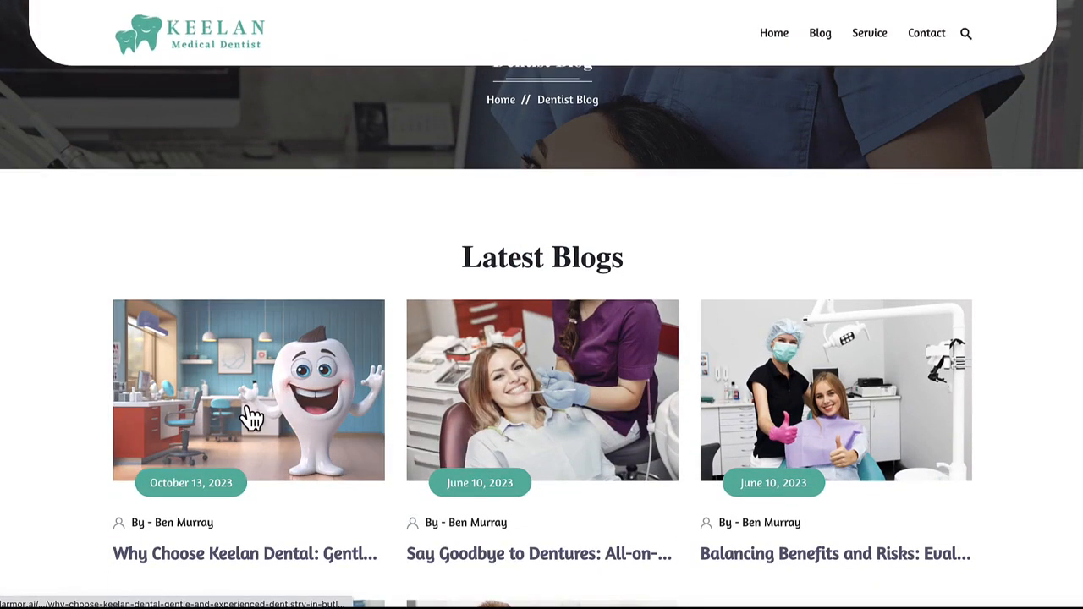
pyautogui.click(247, 389)
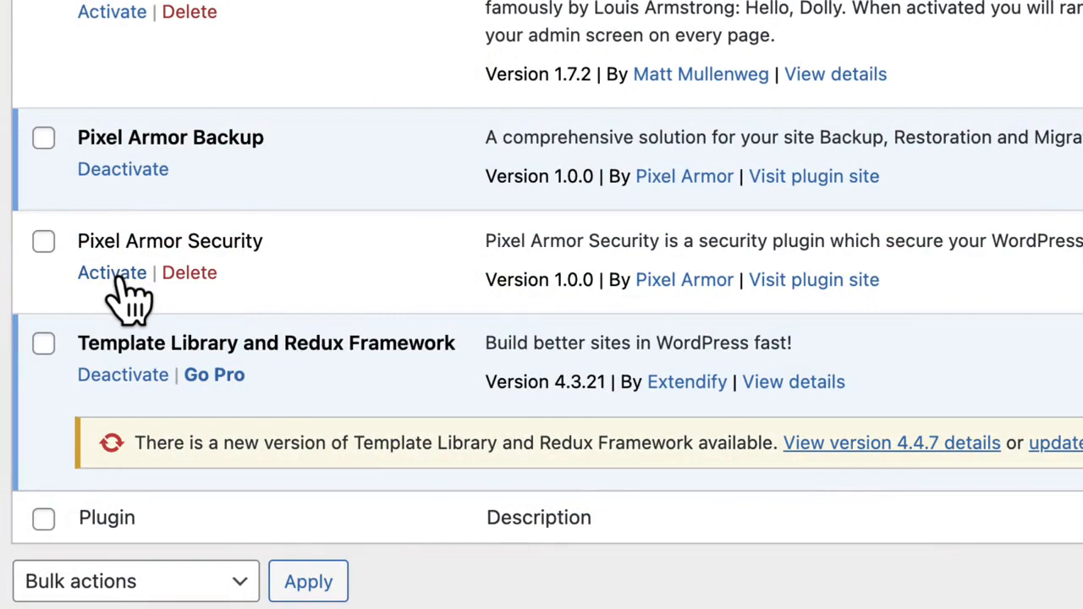
# Activate the Pixel Armor Security plugin from the WordPress Plugins page.
pyautogui.click(112, 273)
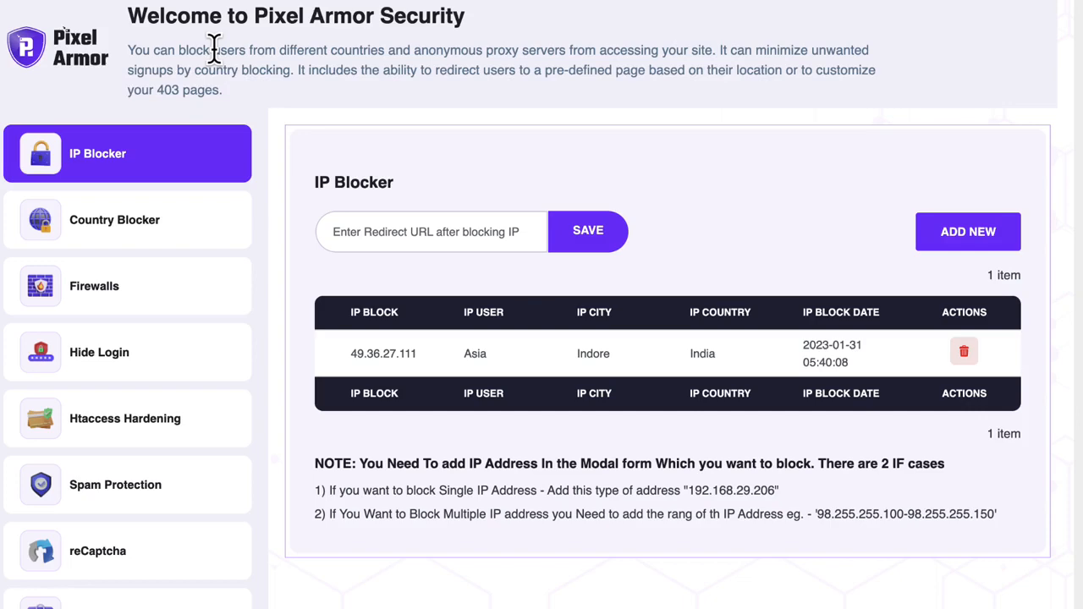
# Review the Firewalls page with status set to Enable and scroll through its settings.
pyautogui.scroll(-3)
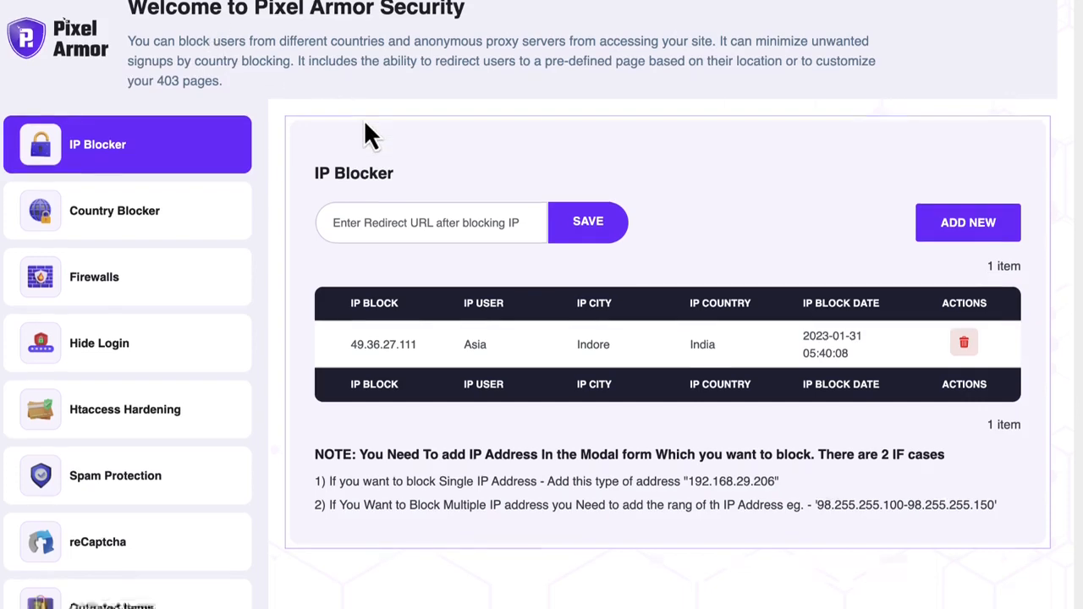
pyautogui.scroll(-3)
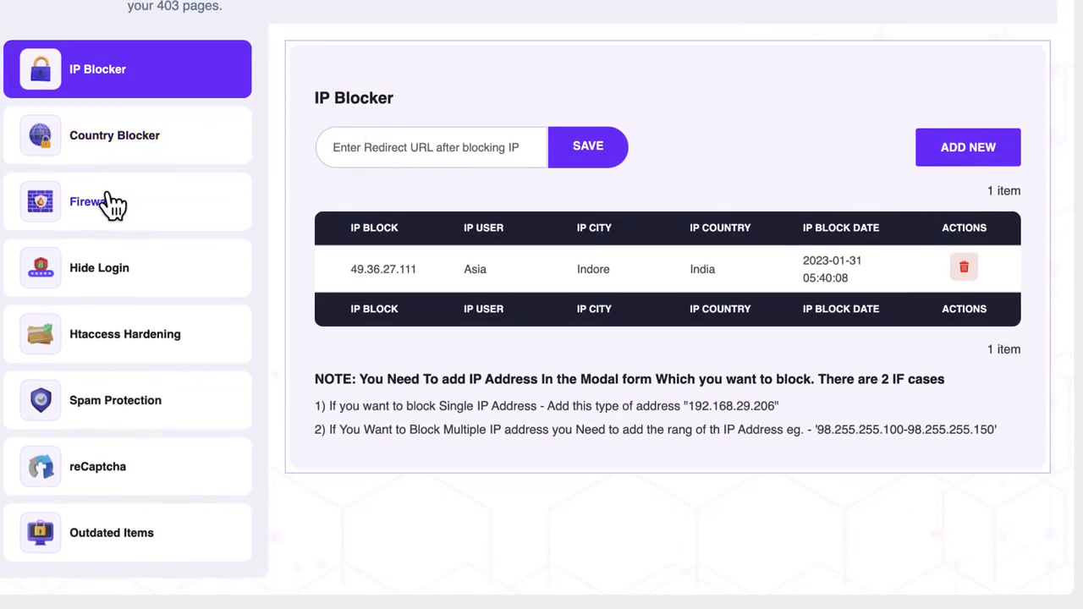
pyautogui.click(88, 202)
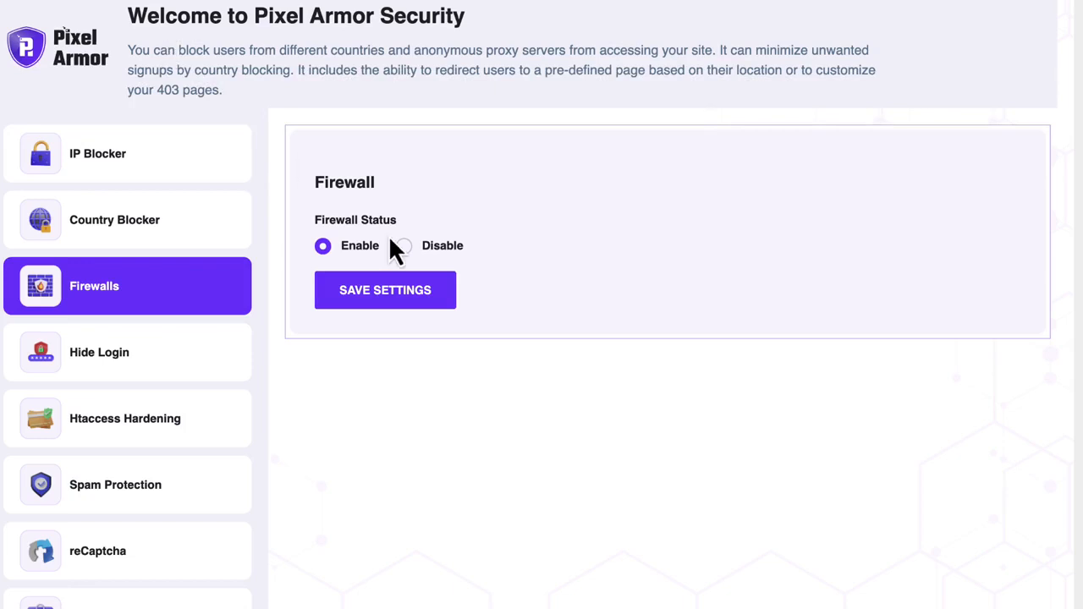
pyautogui.scroll(-3)
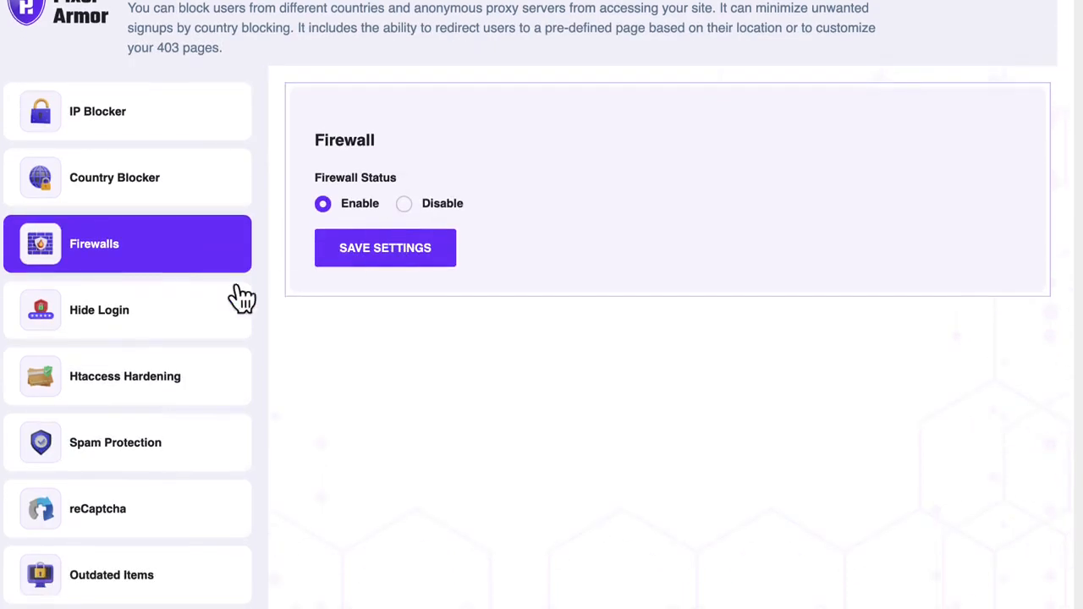
pyautogui.moveTo(330, 363)
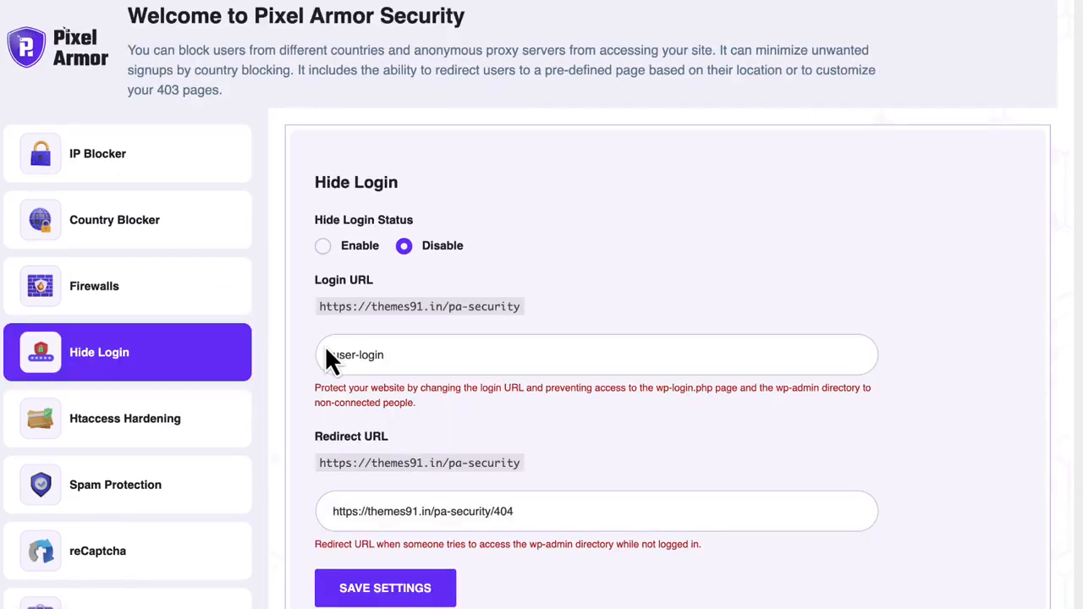
pyautogui.scroll(-3)
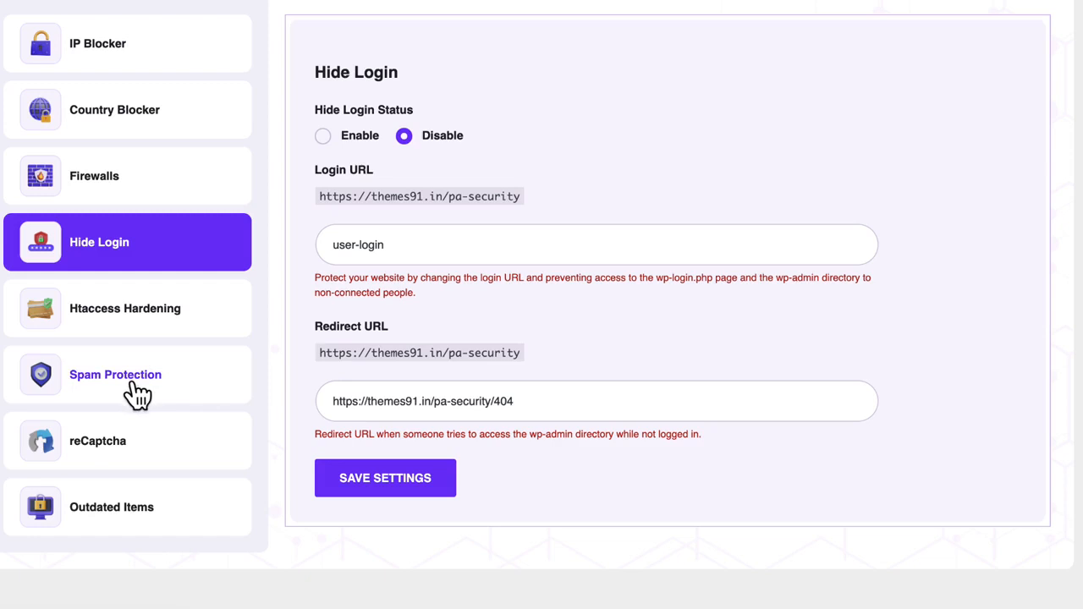
pyautogui.moveTo(110, 454)
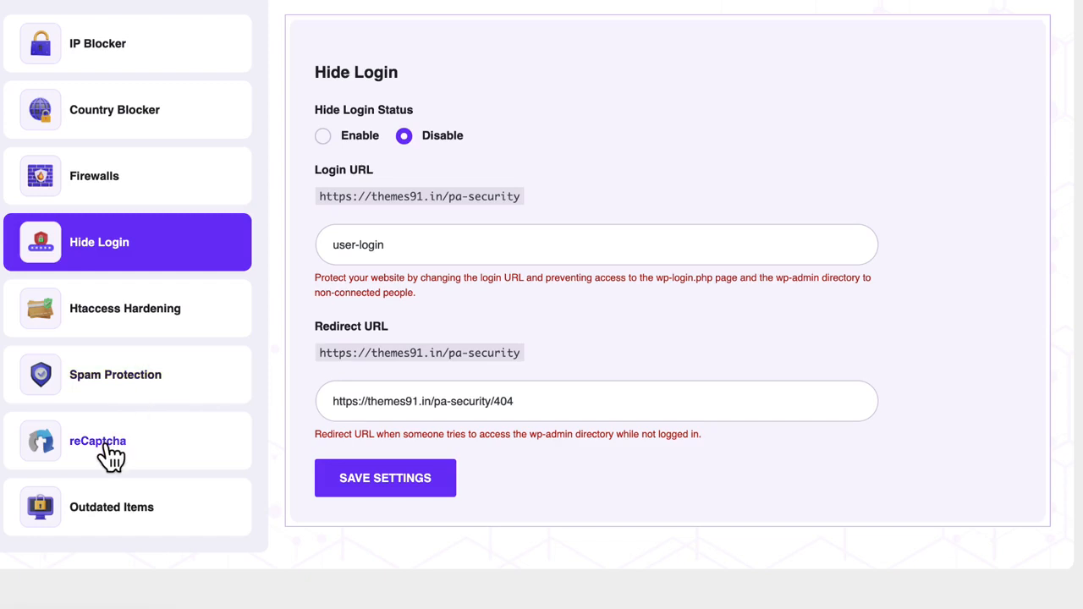
# Scroll through the Htaccess Hardening code snippets, then switch to the Spam Protection page.
pyautogui.click(126, 308)
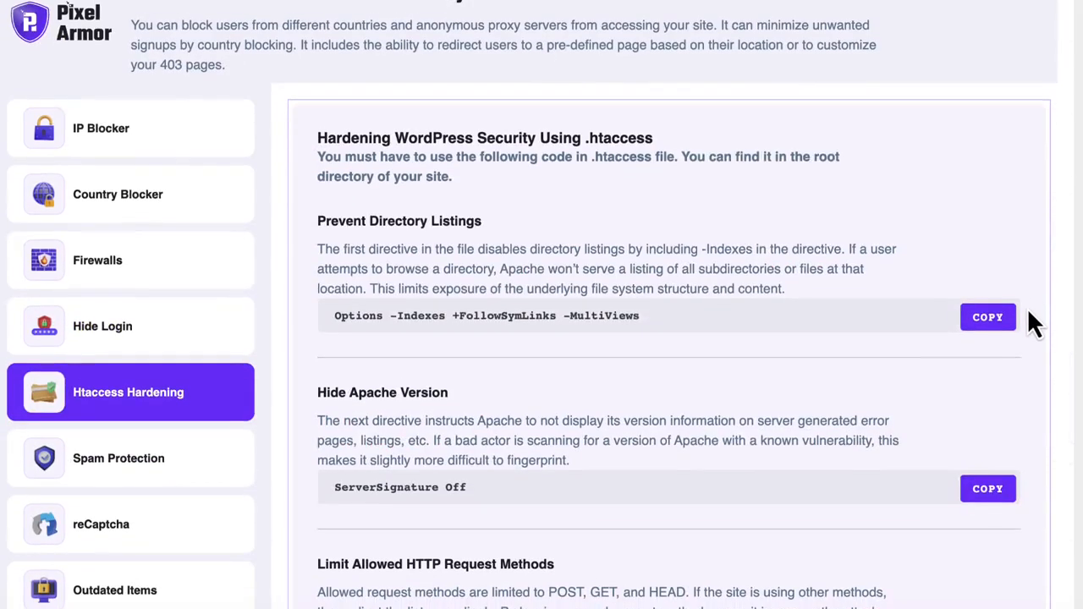
pyautogui.scroll(-3)
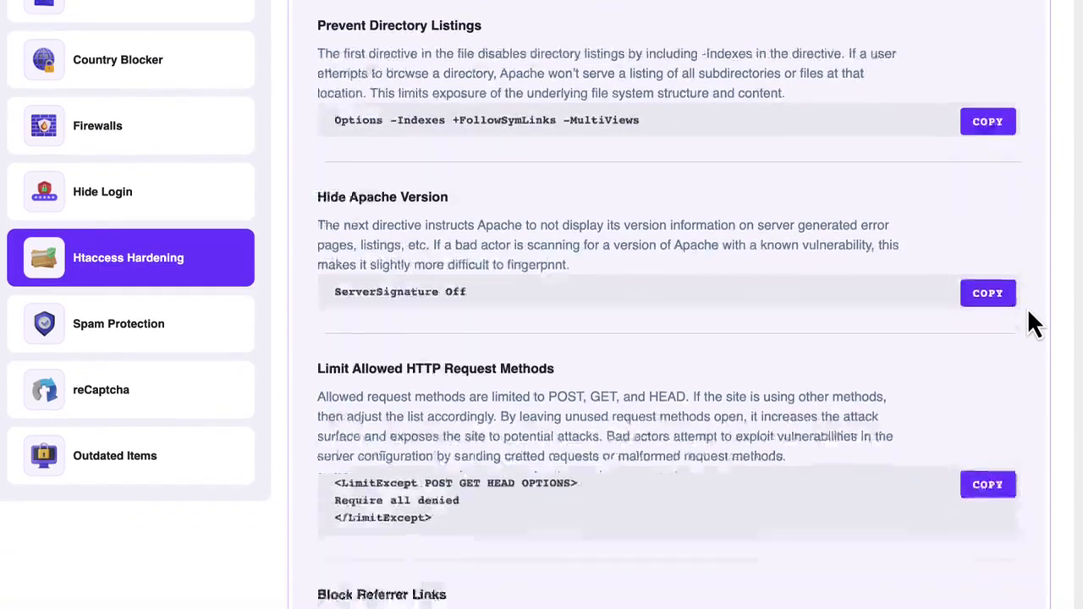
pyautogui.scroll(-3)
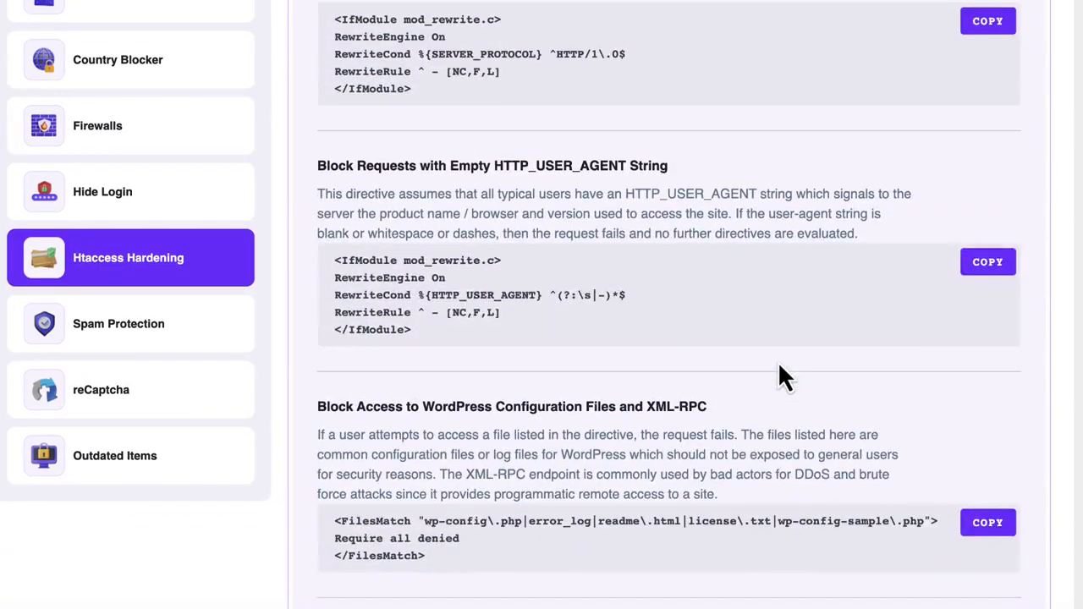
pyautogui.scroll(-3)
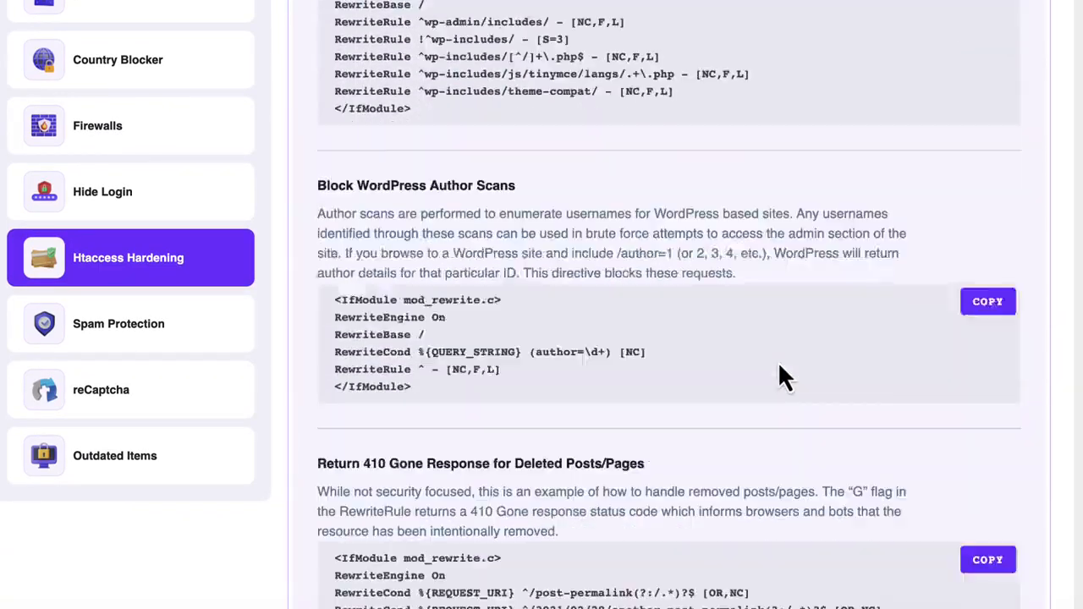
pyautogui.scroll(3)
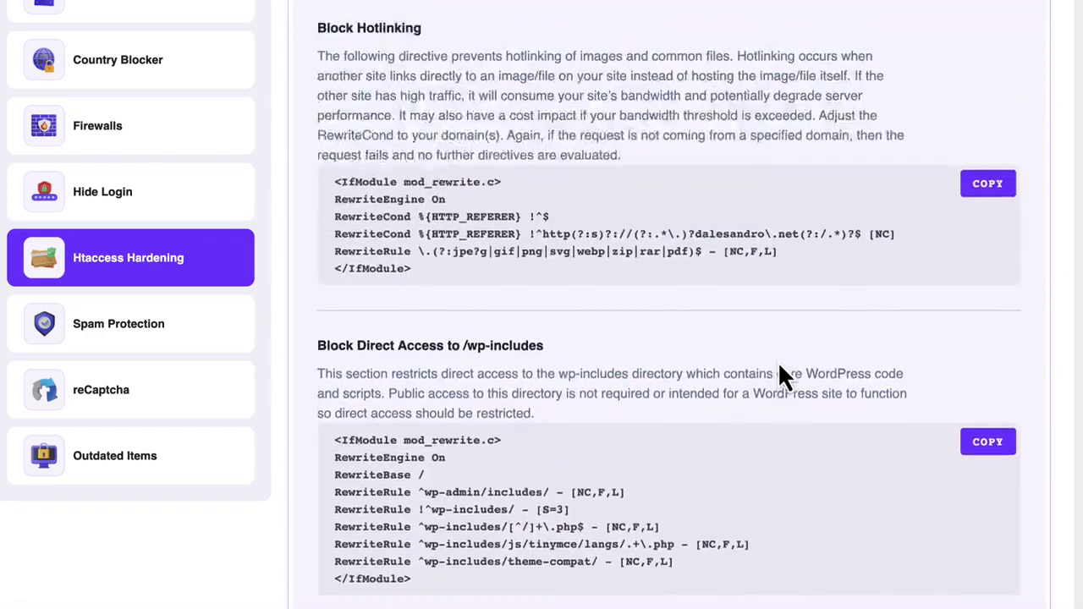
pyautogui.scroll(-3)
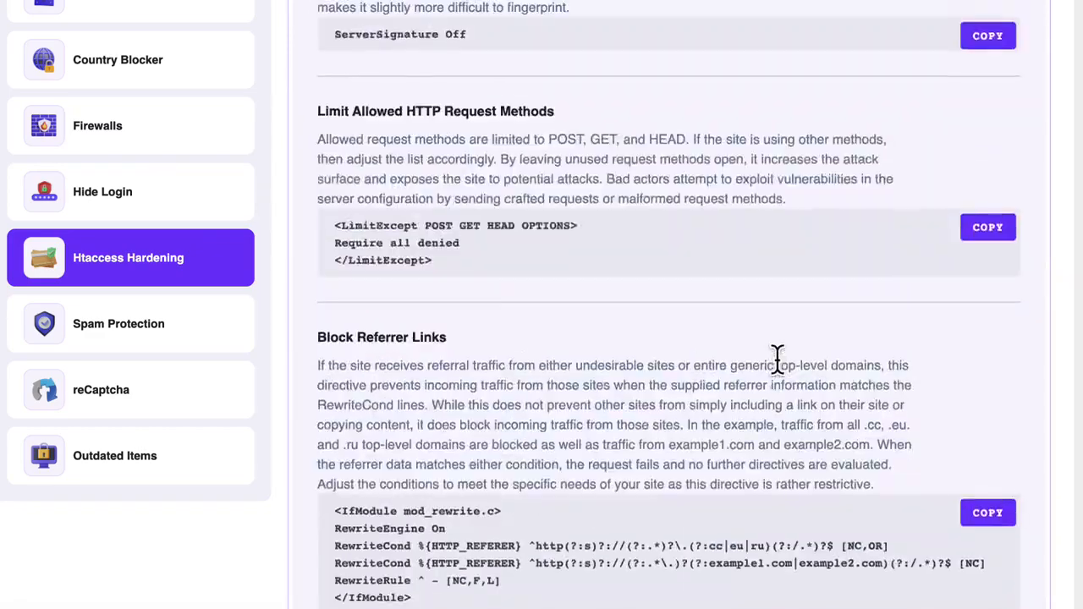
pyautogui.scroll(3)
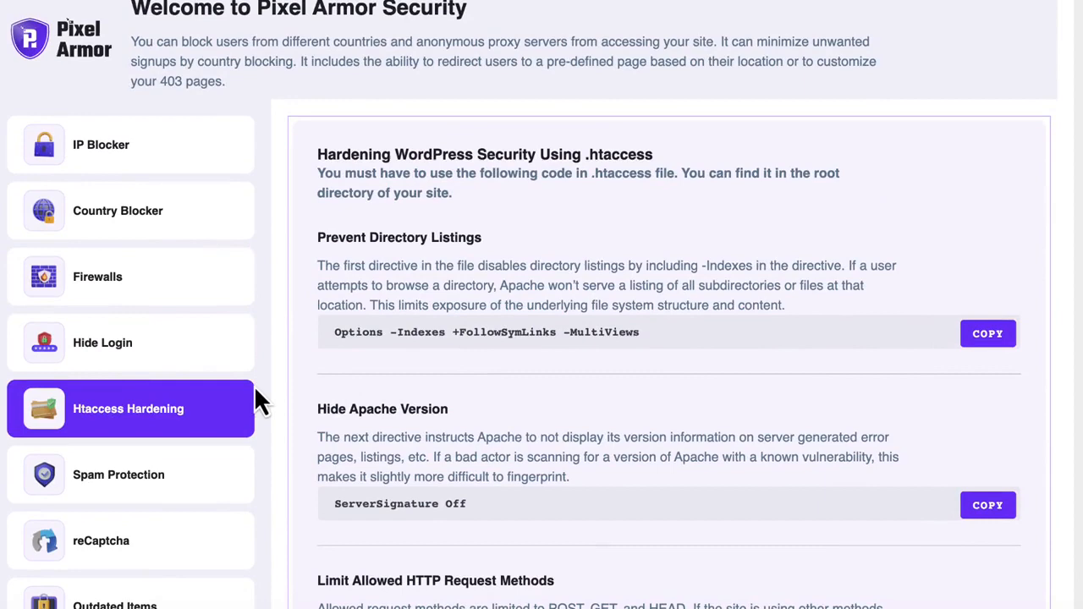
pyautogui.scroll(-3)
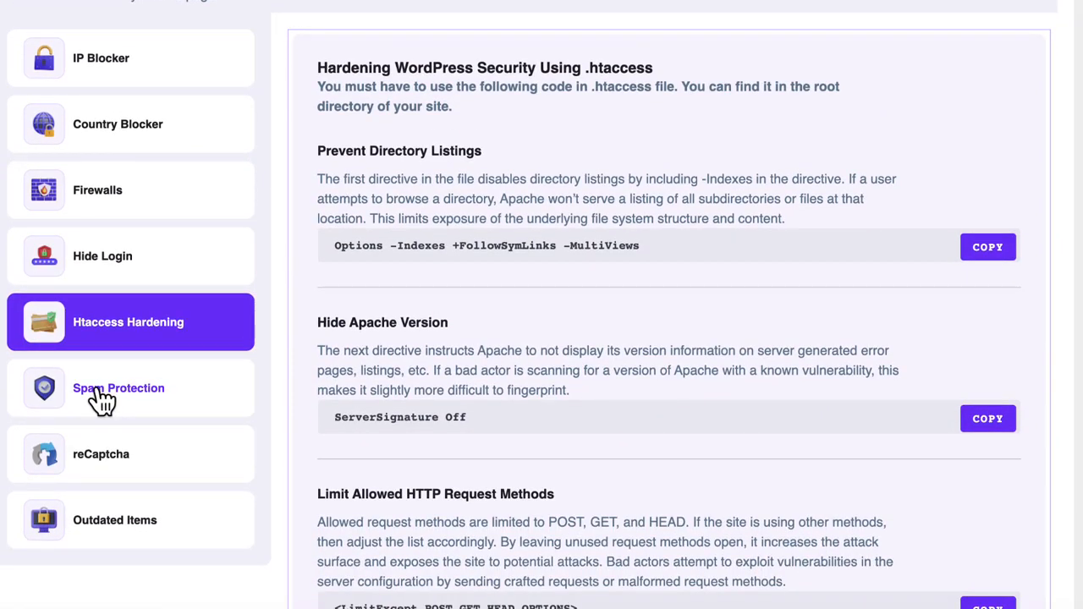
pyautogui.click(118, 388)
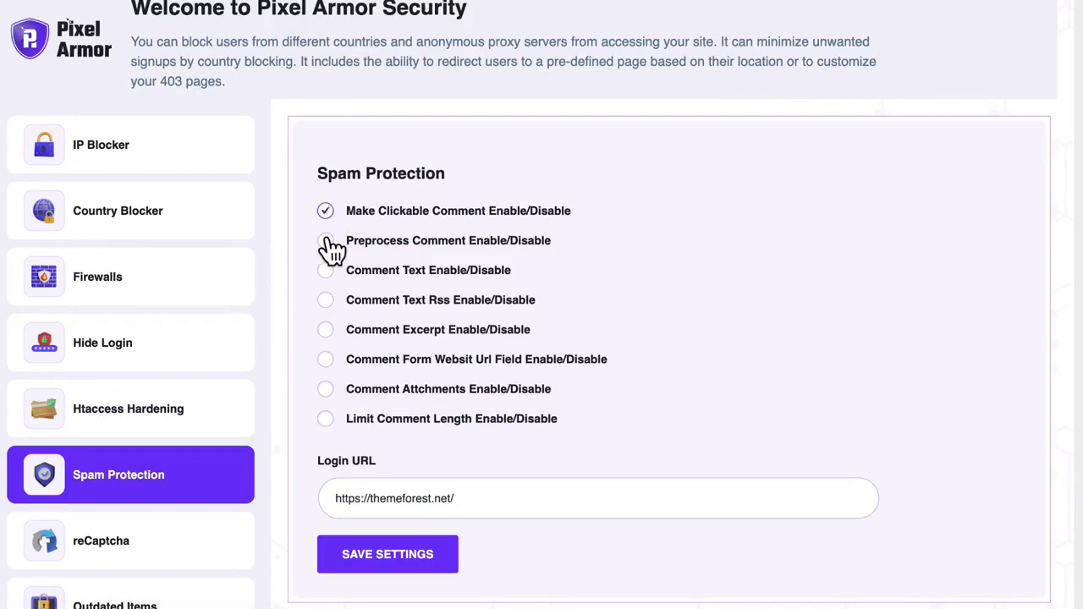